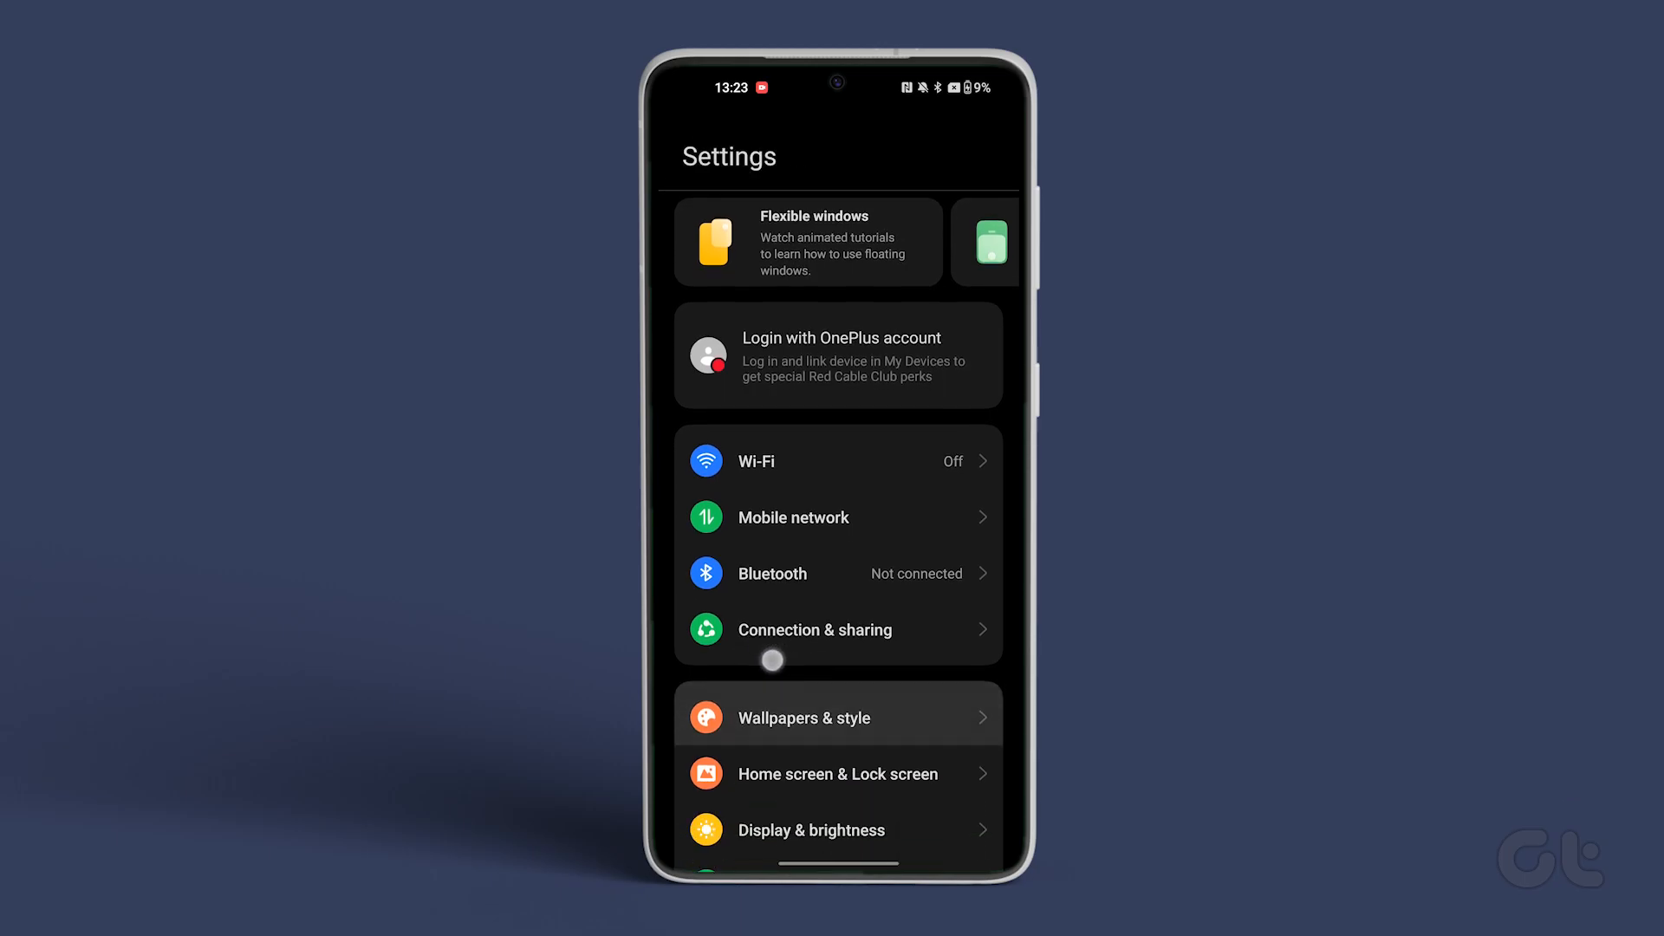
# Step: In Additional Settings > Date & time, turn off automatic time and time zone, then open the time picker
pyautogui.scroll(-3)
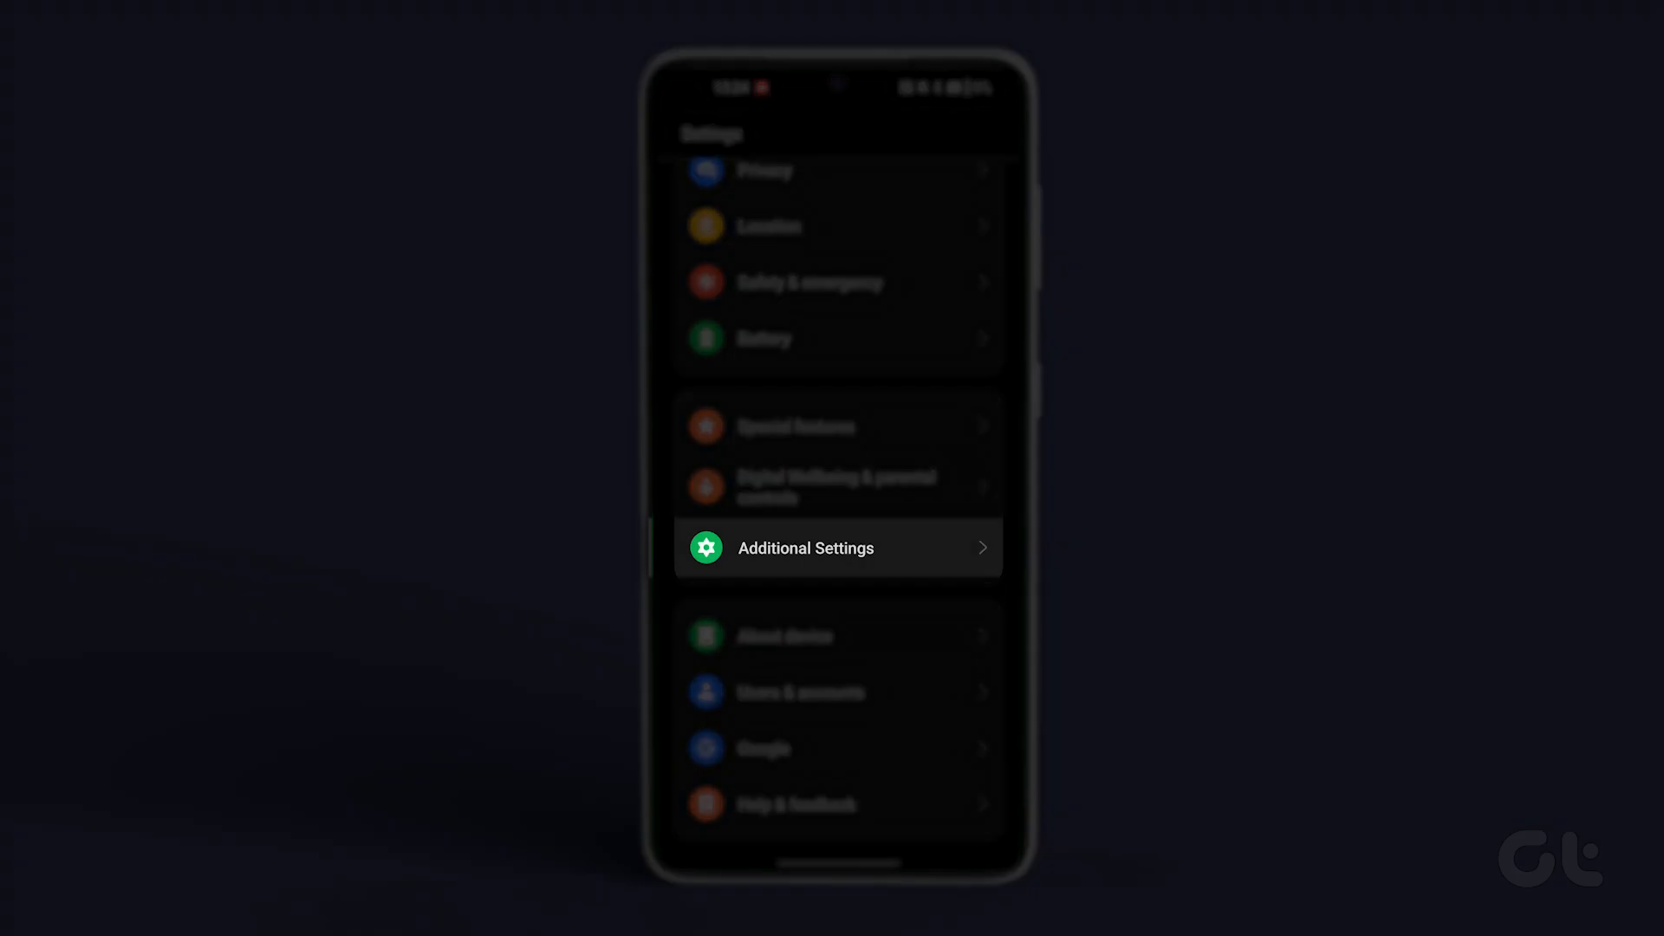
pyautogui.click(806, 548)
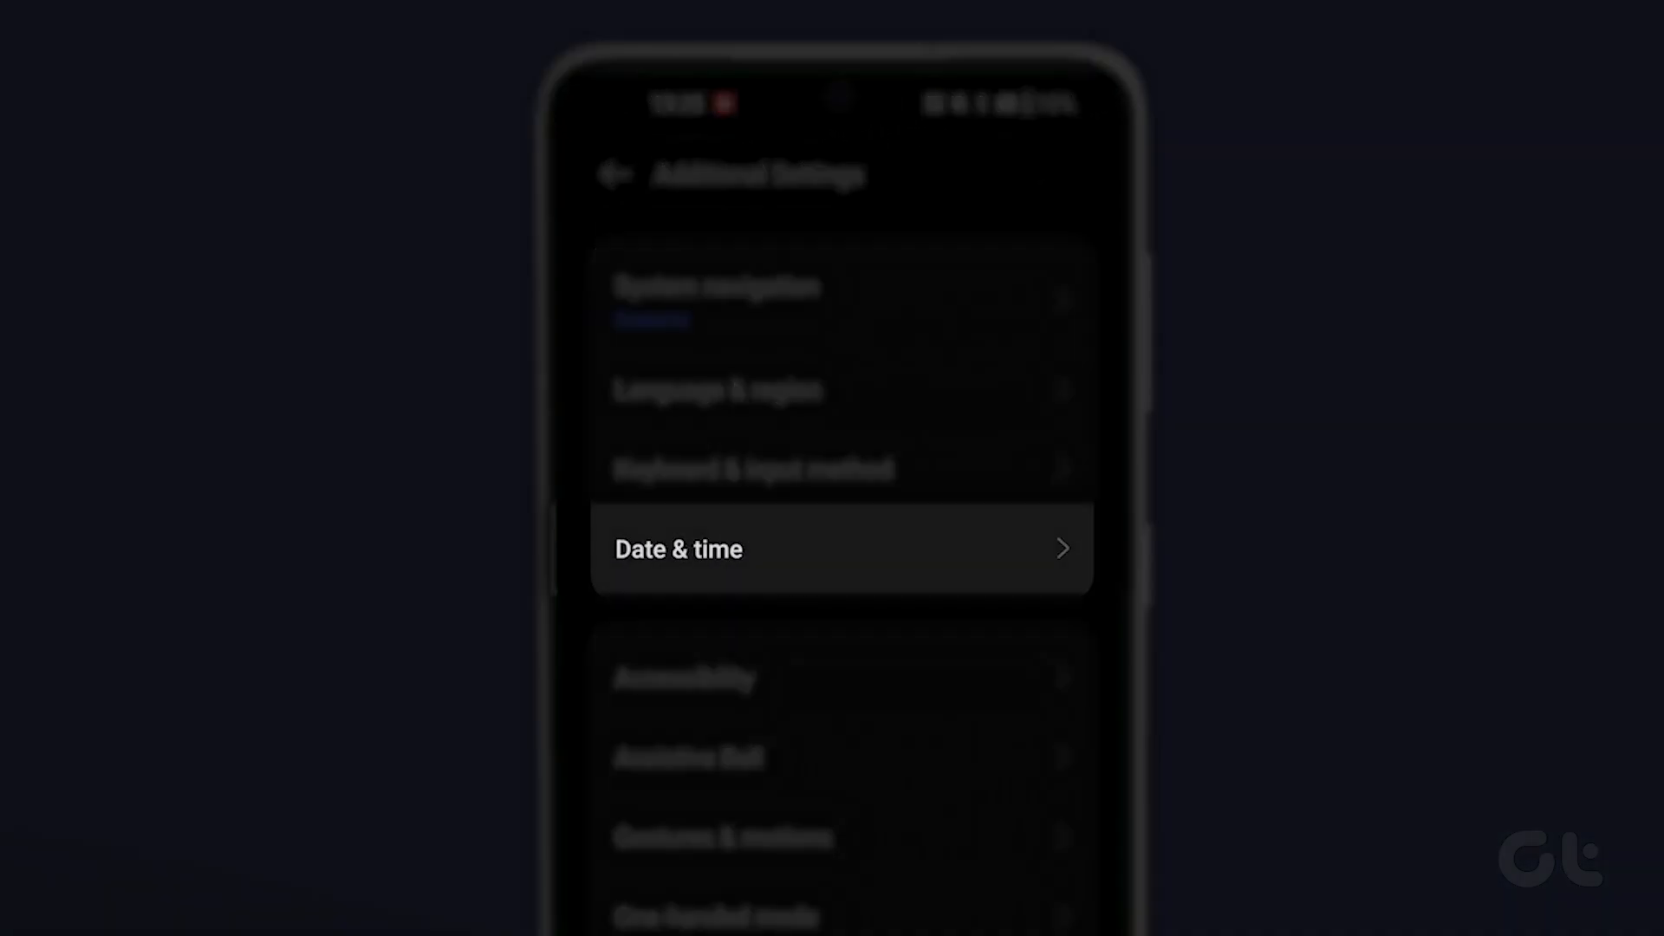
pyautogui.click(644, 551)
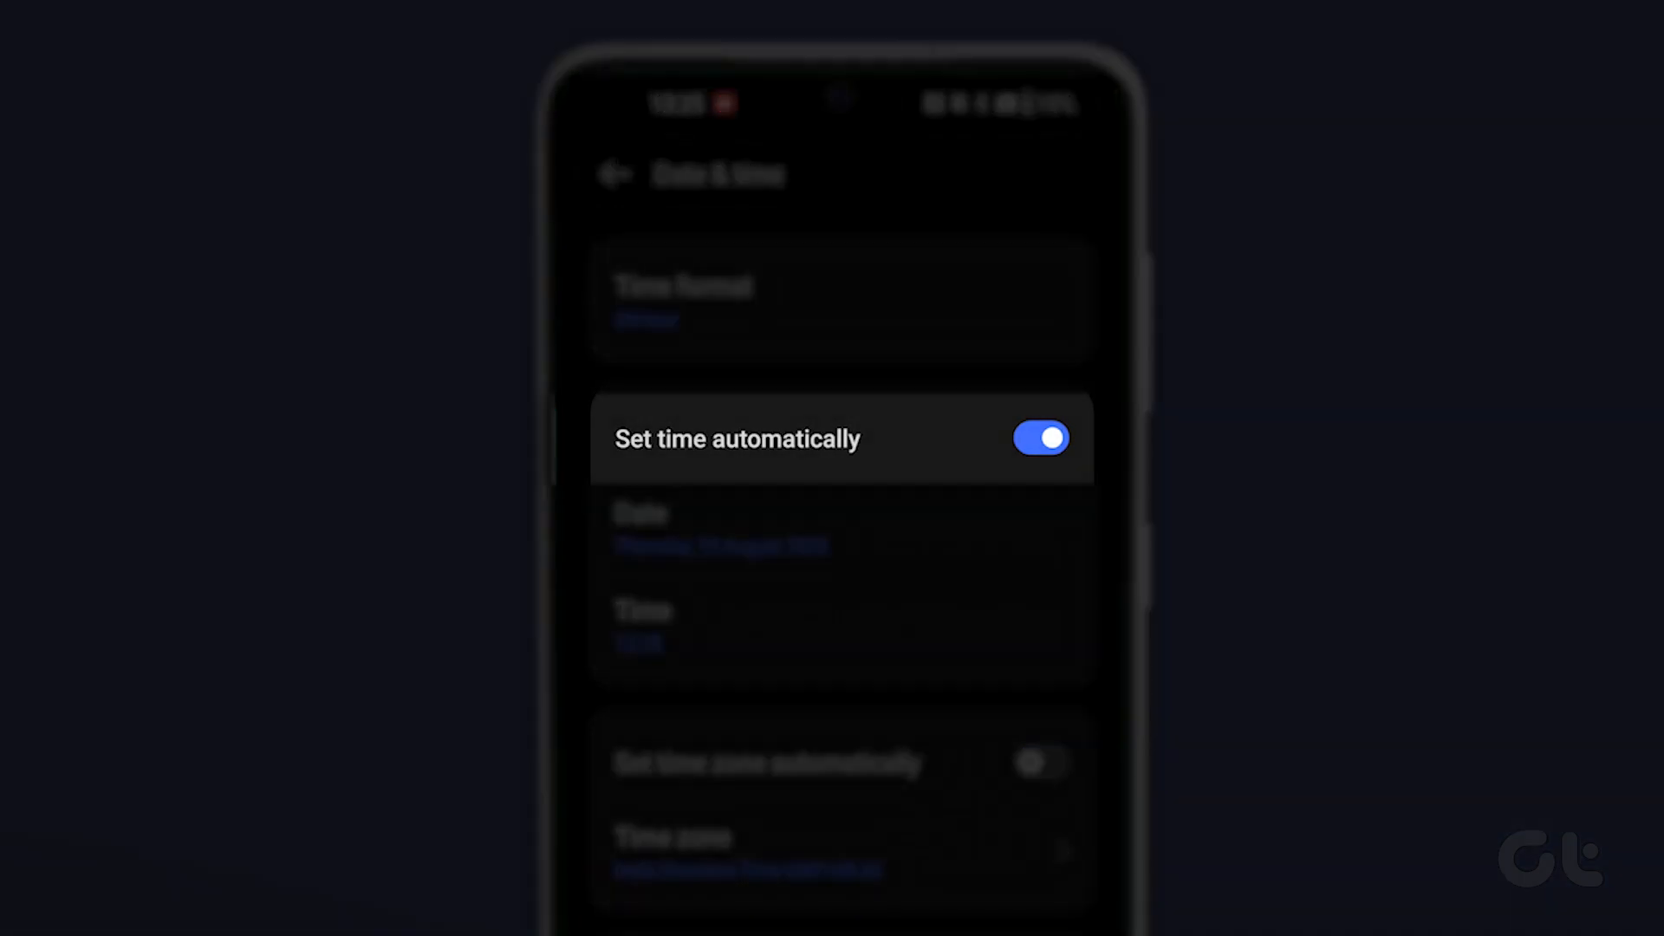
pyautogui.click(1040, 438)
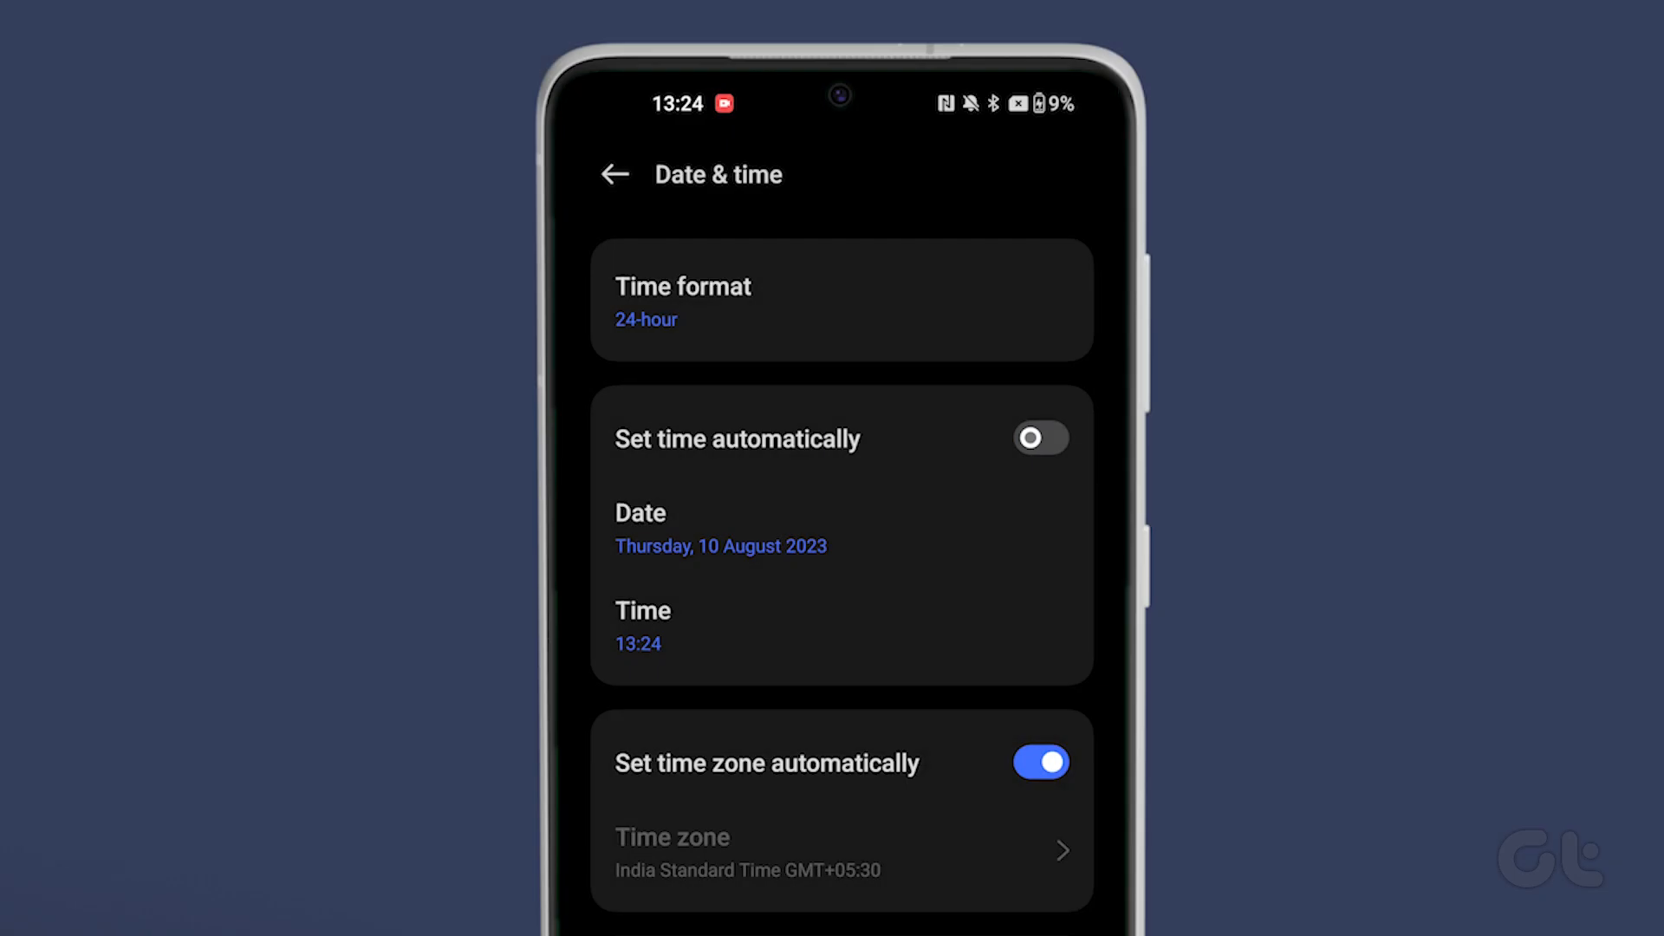
pyautogui.click(1042, 438)
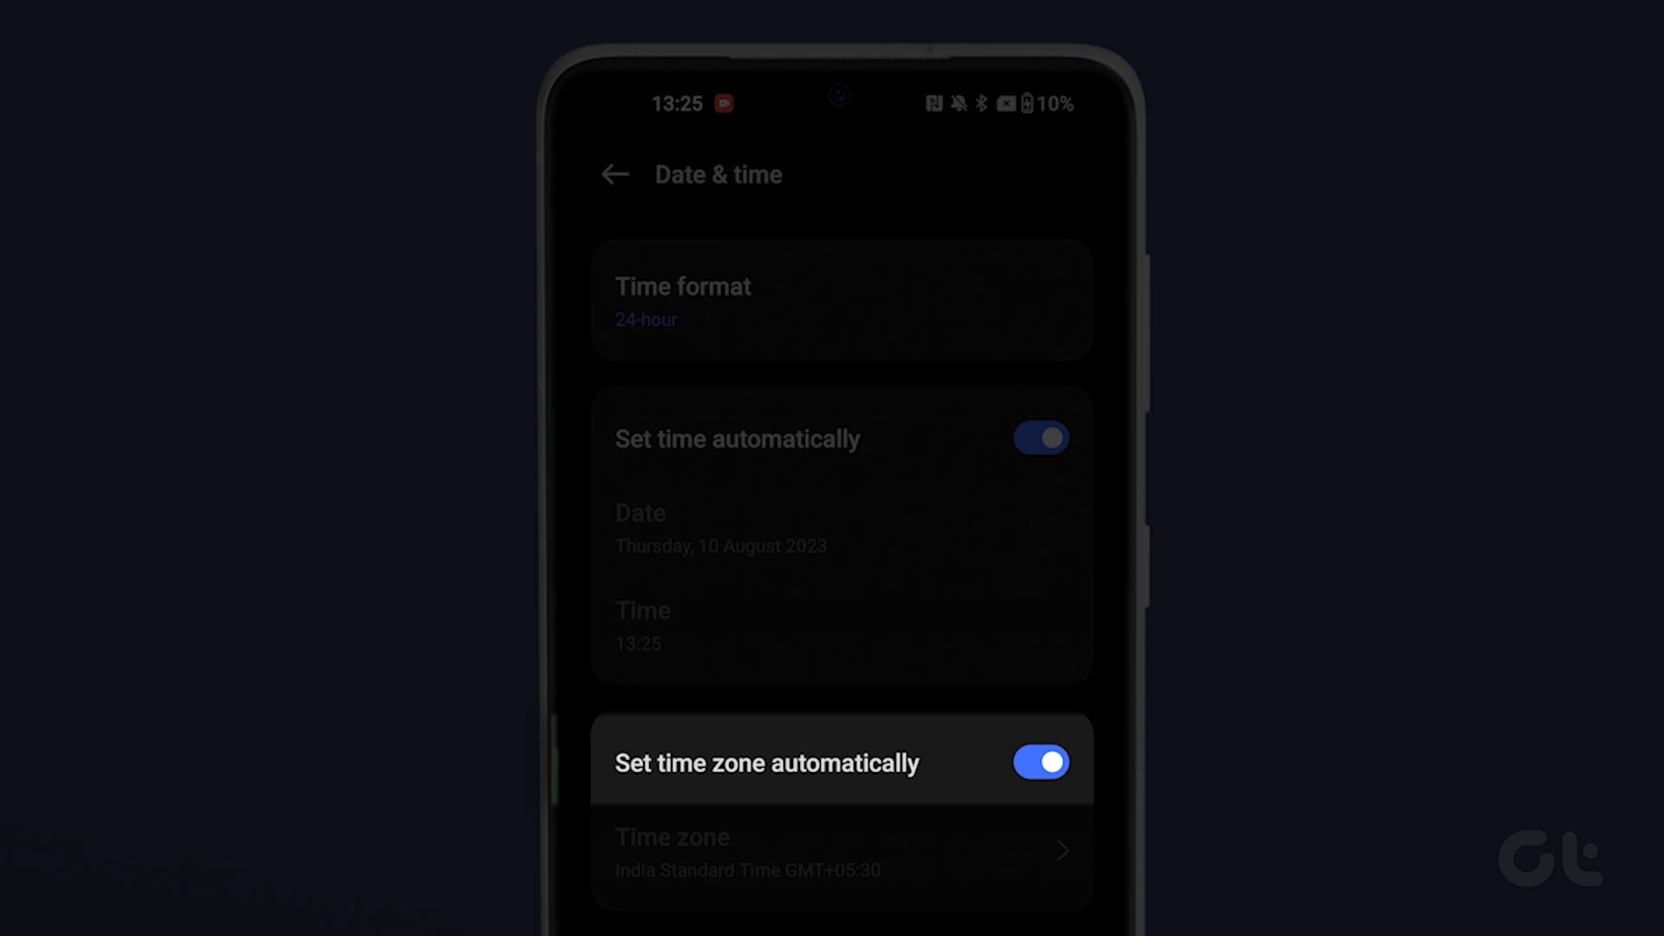
pyautogui.click(1040, 437)
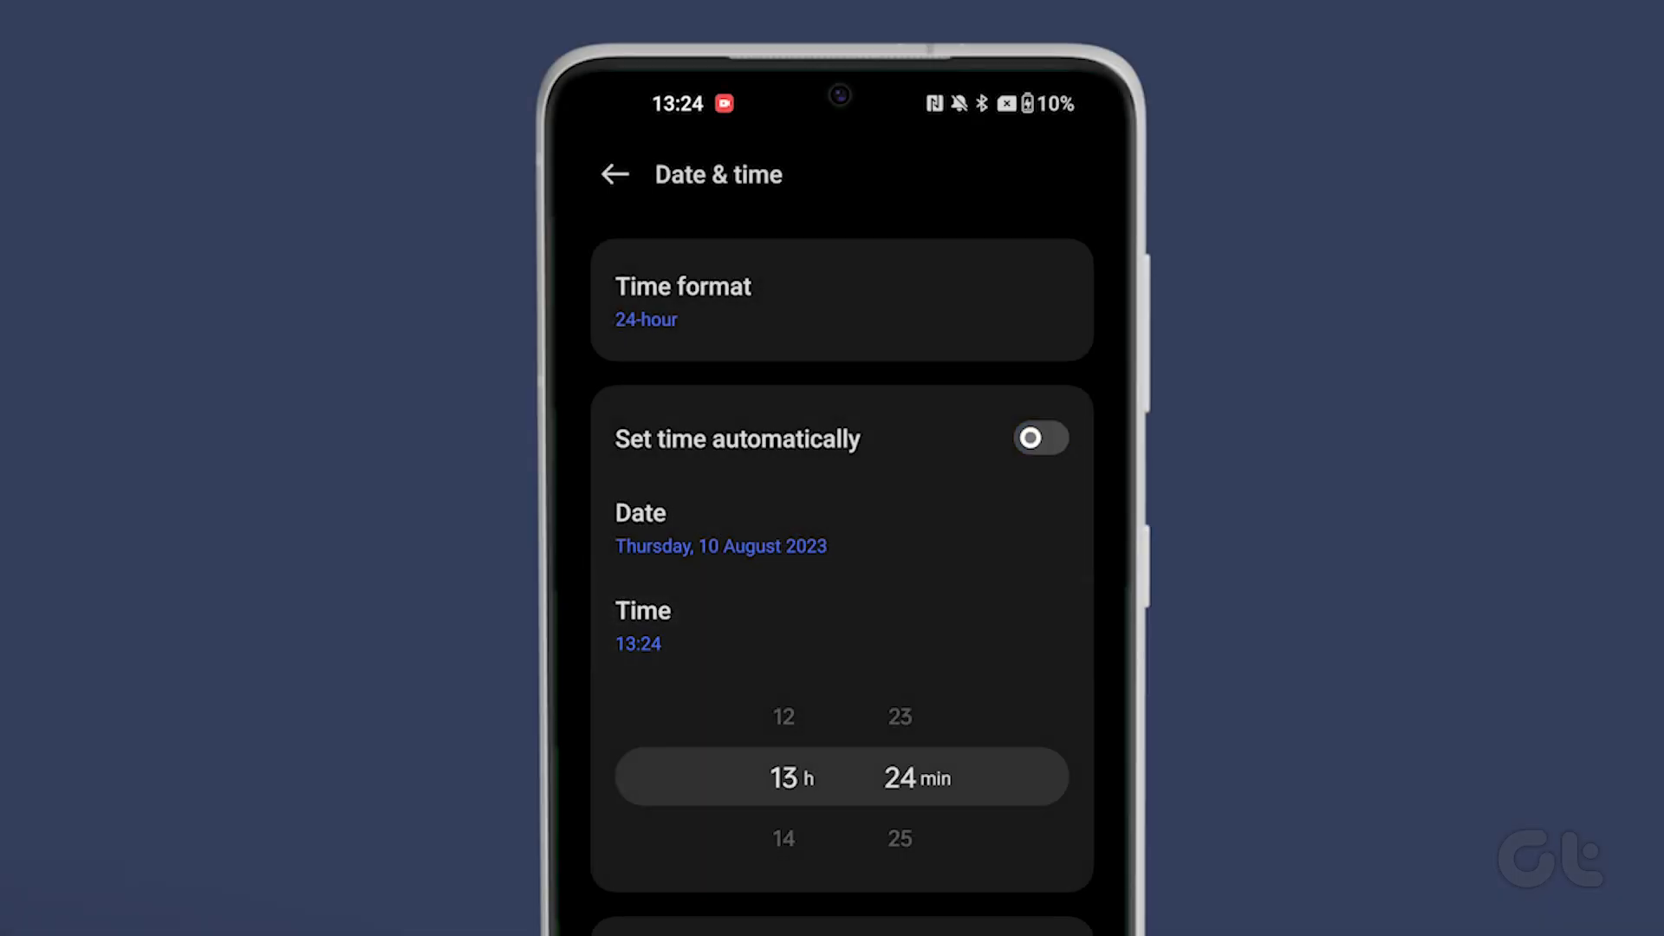
pyautogui.click(721, 546)
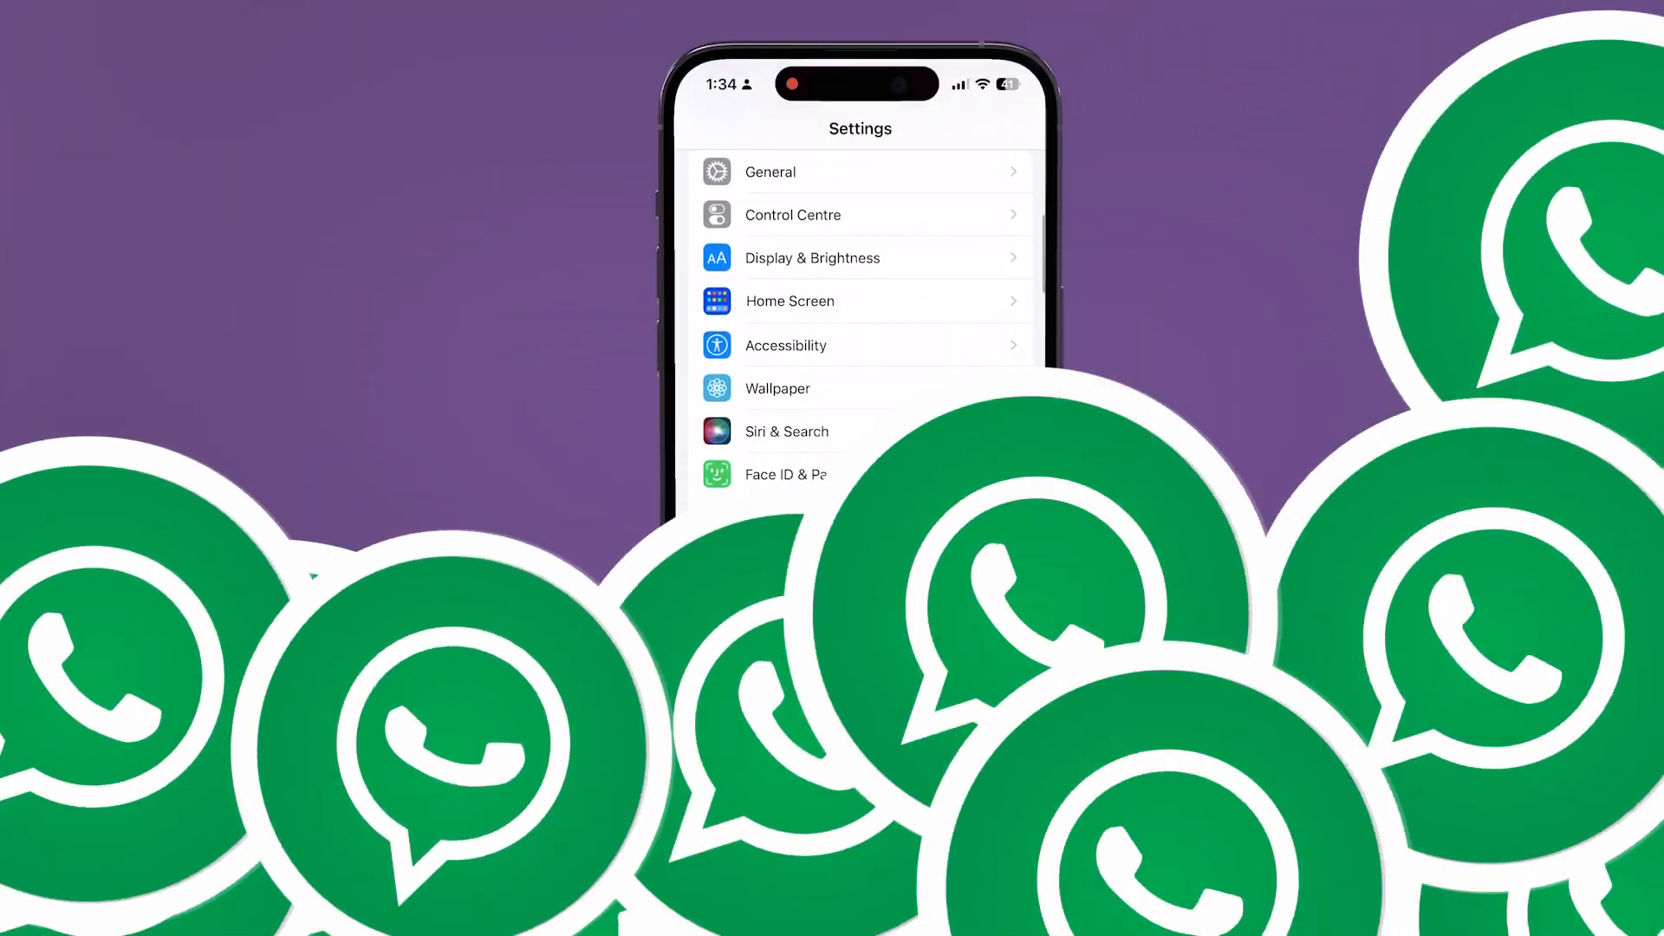
# Step: In General > Date & Time, switch off Set Automatically and reveal the manual date and time picker
pyautogui.click(771, 171)
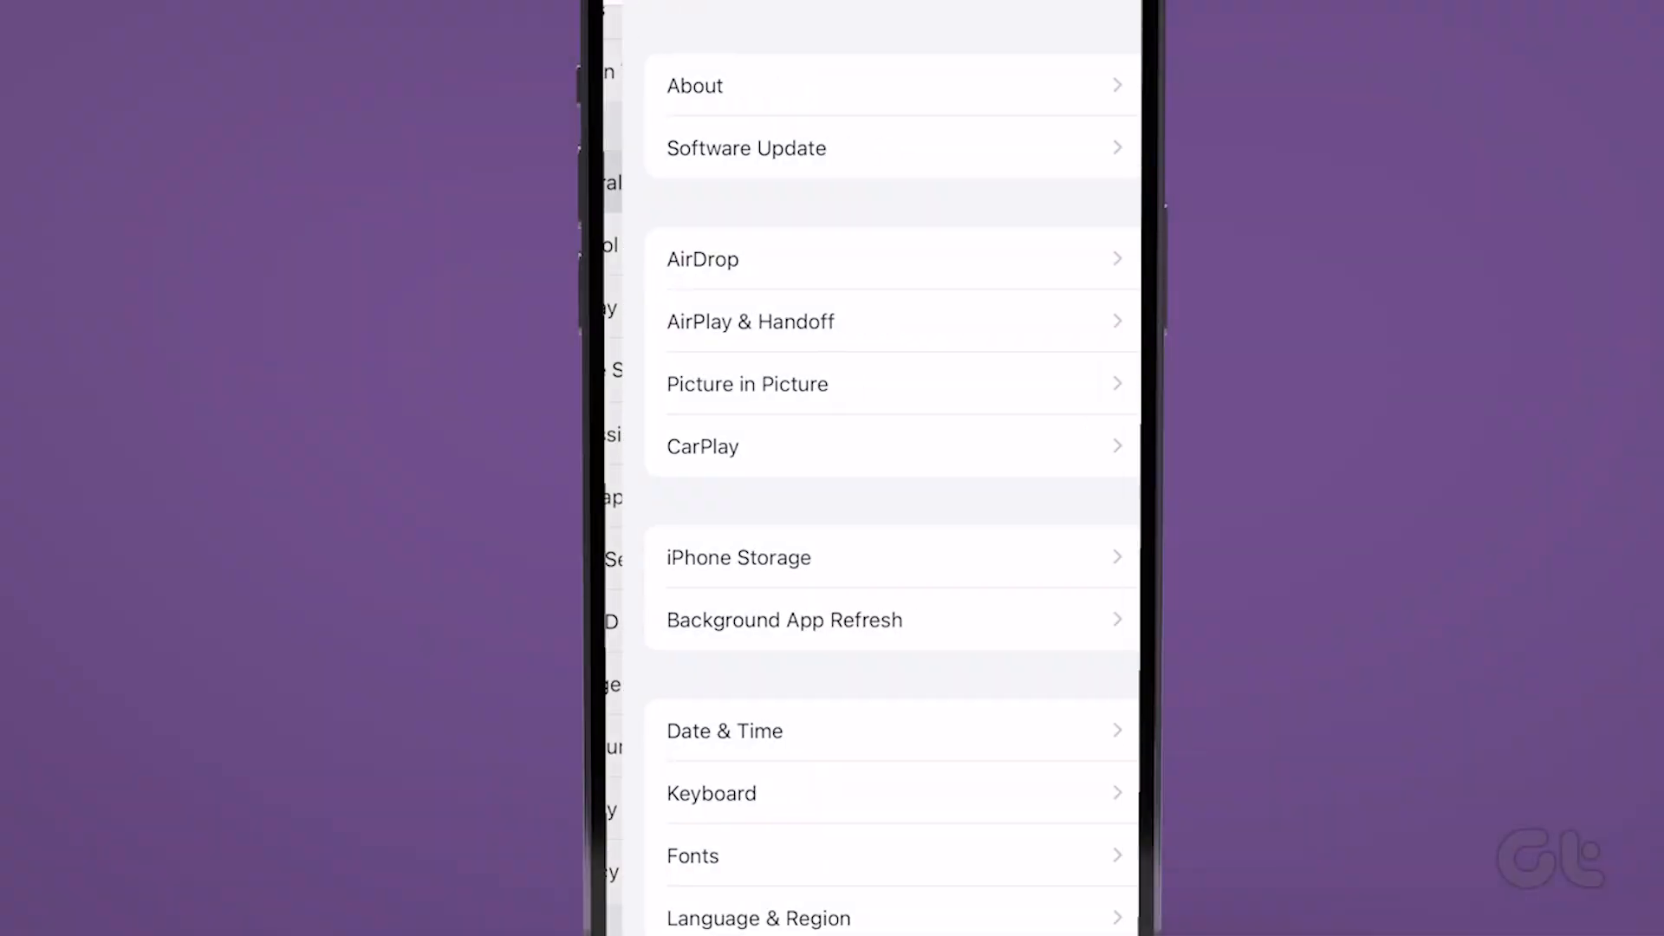
pyautogui.click(724, 730)
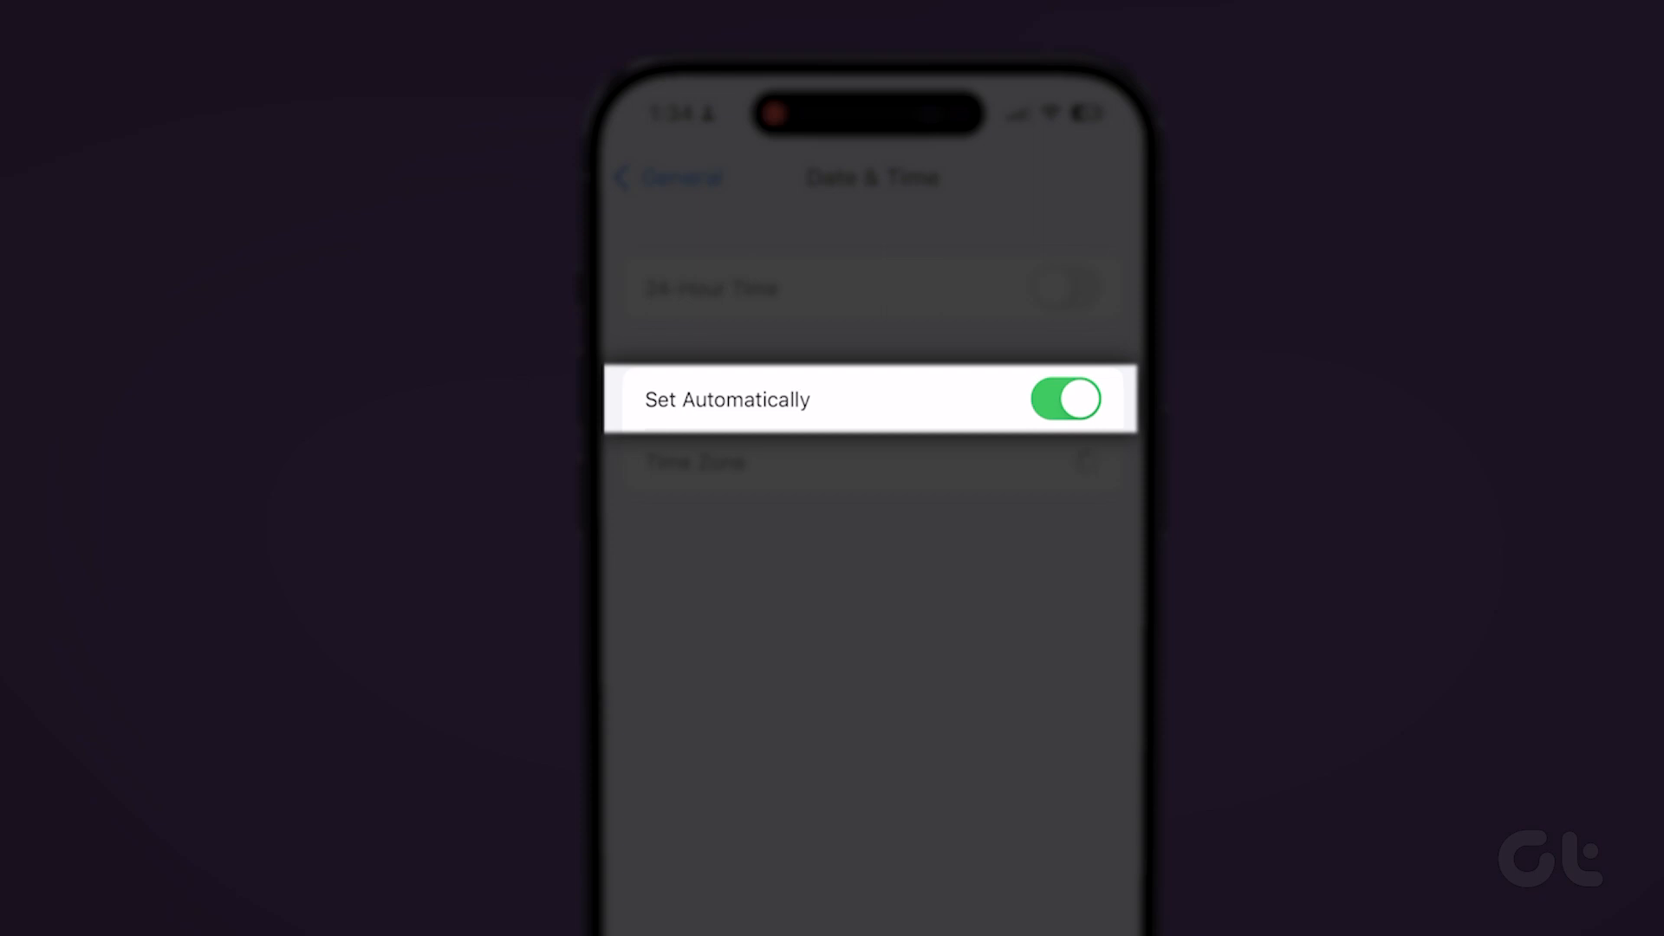
pyautogui.click(1065, 398)
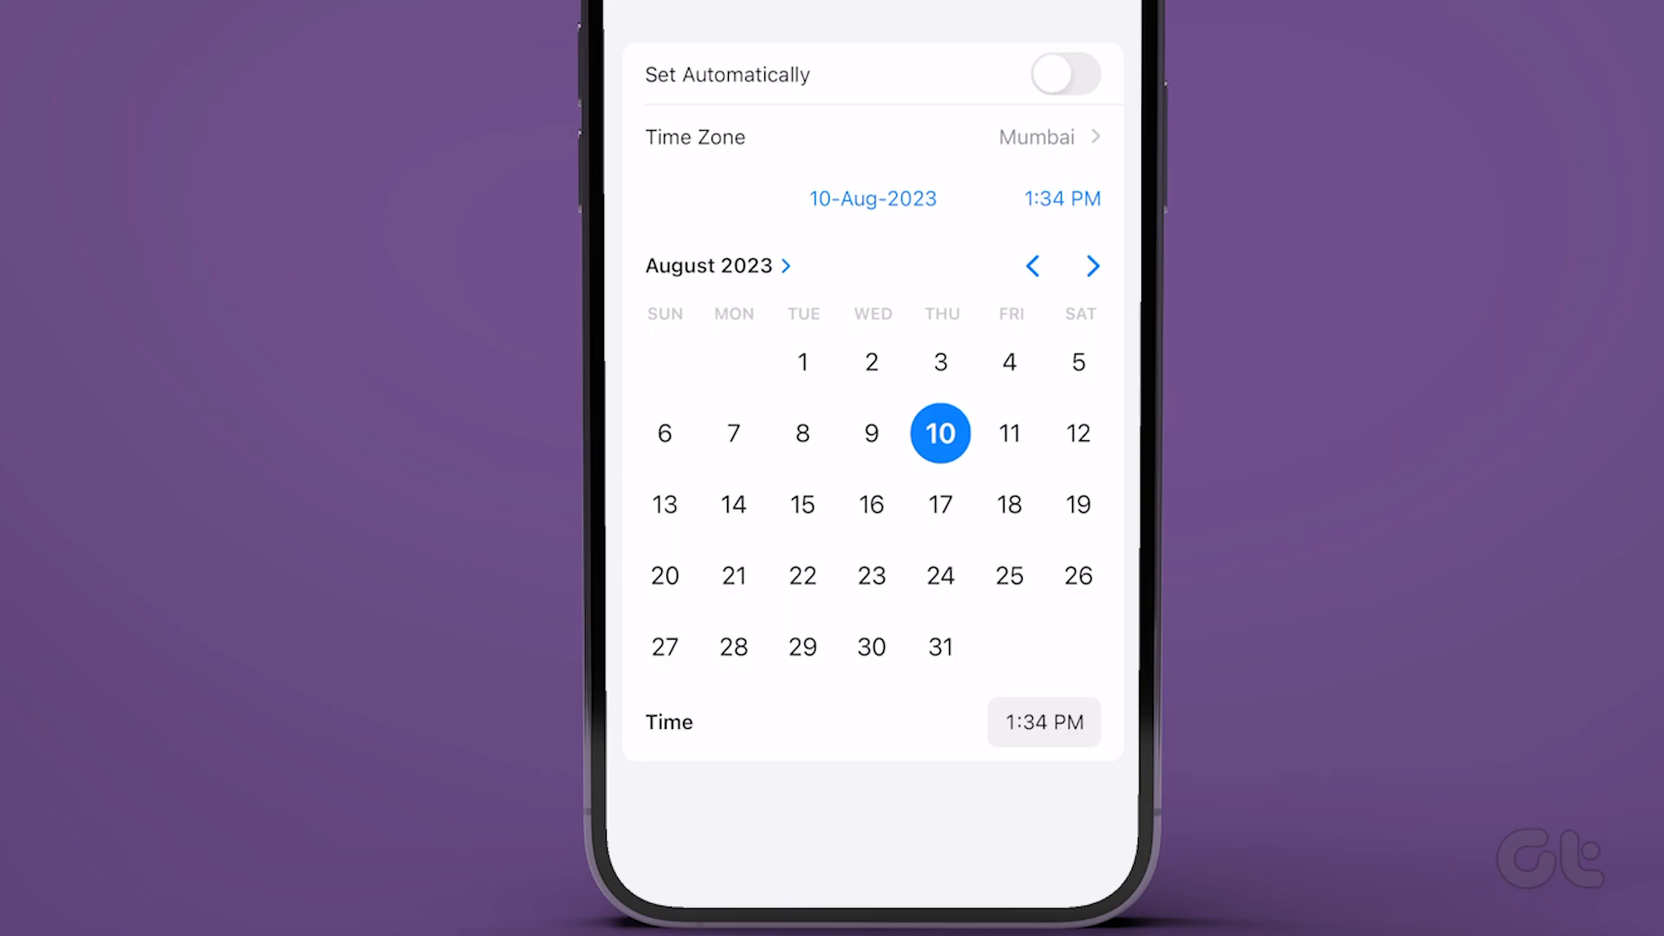
pyautogui.click(1043, 721)
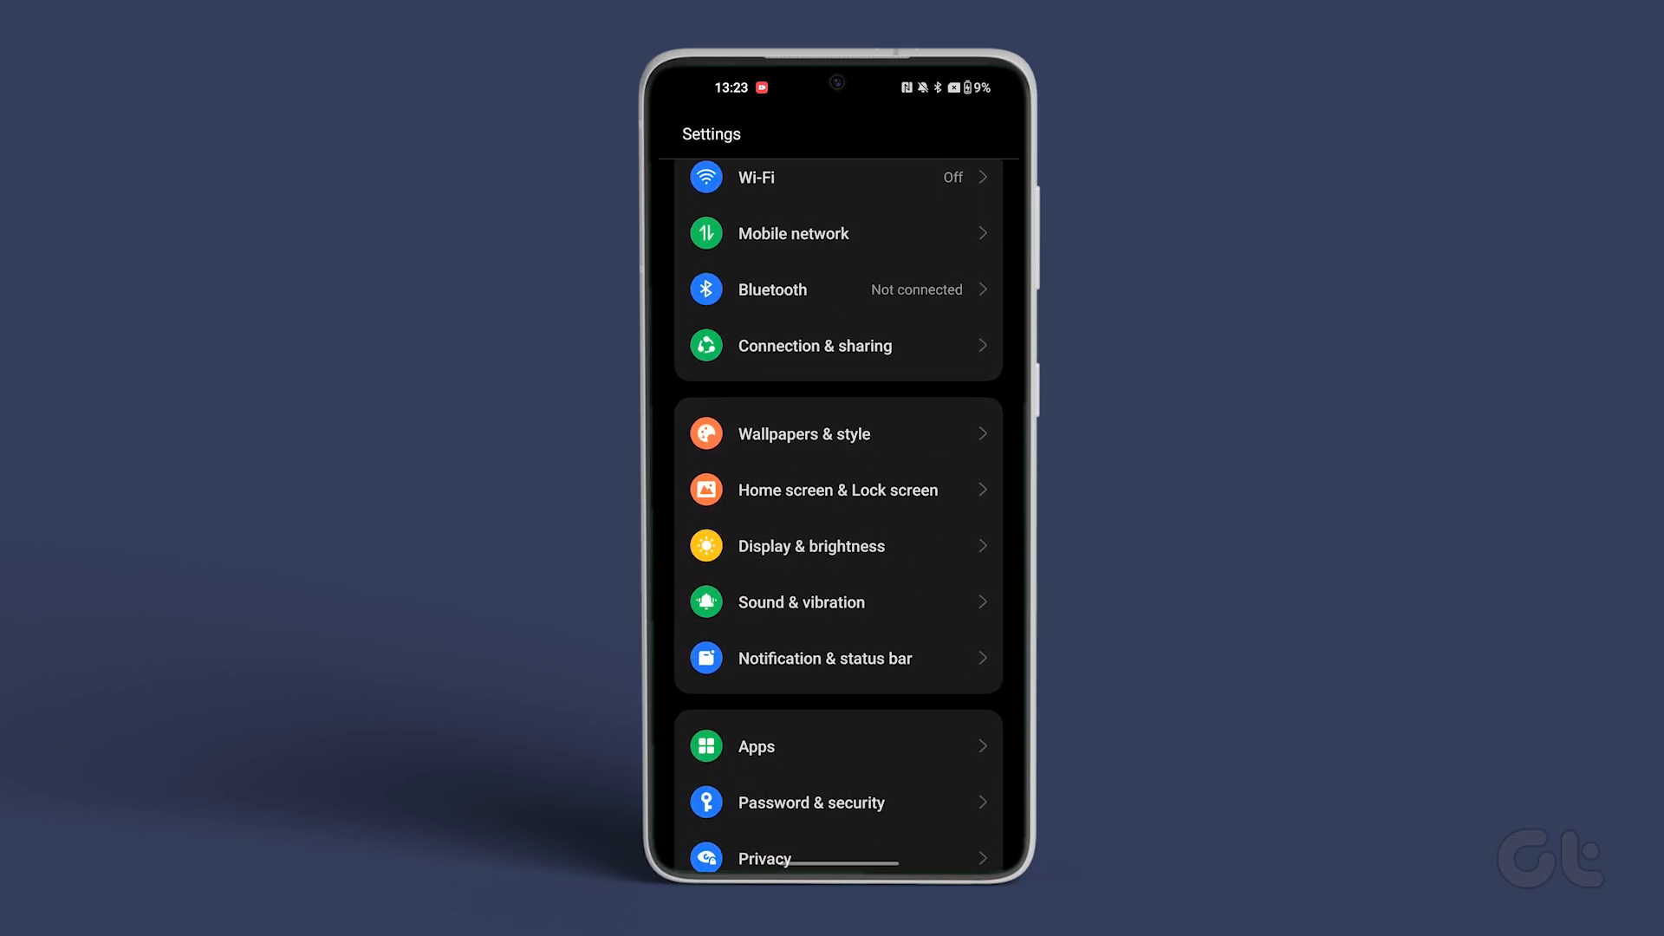
# Step: Scroll the Settings list and head back into Additional Settings toward Date & time
pyautogui.scroll(-3)
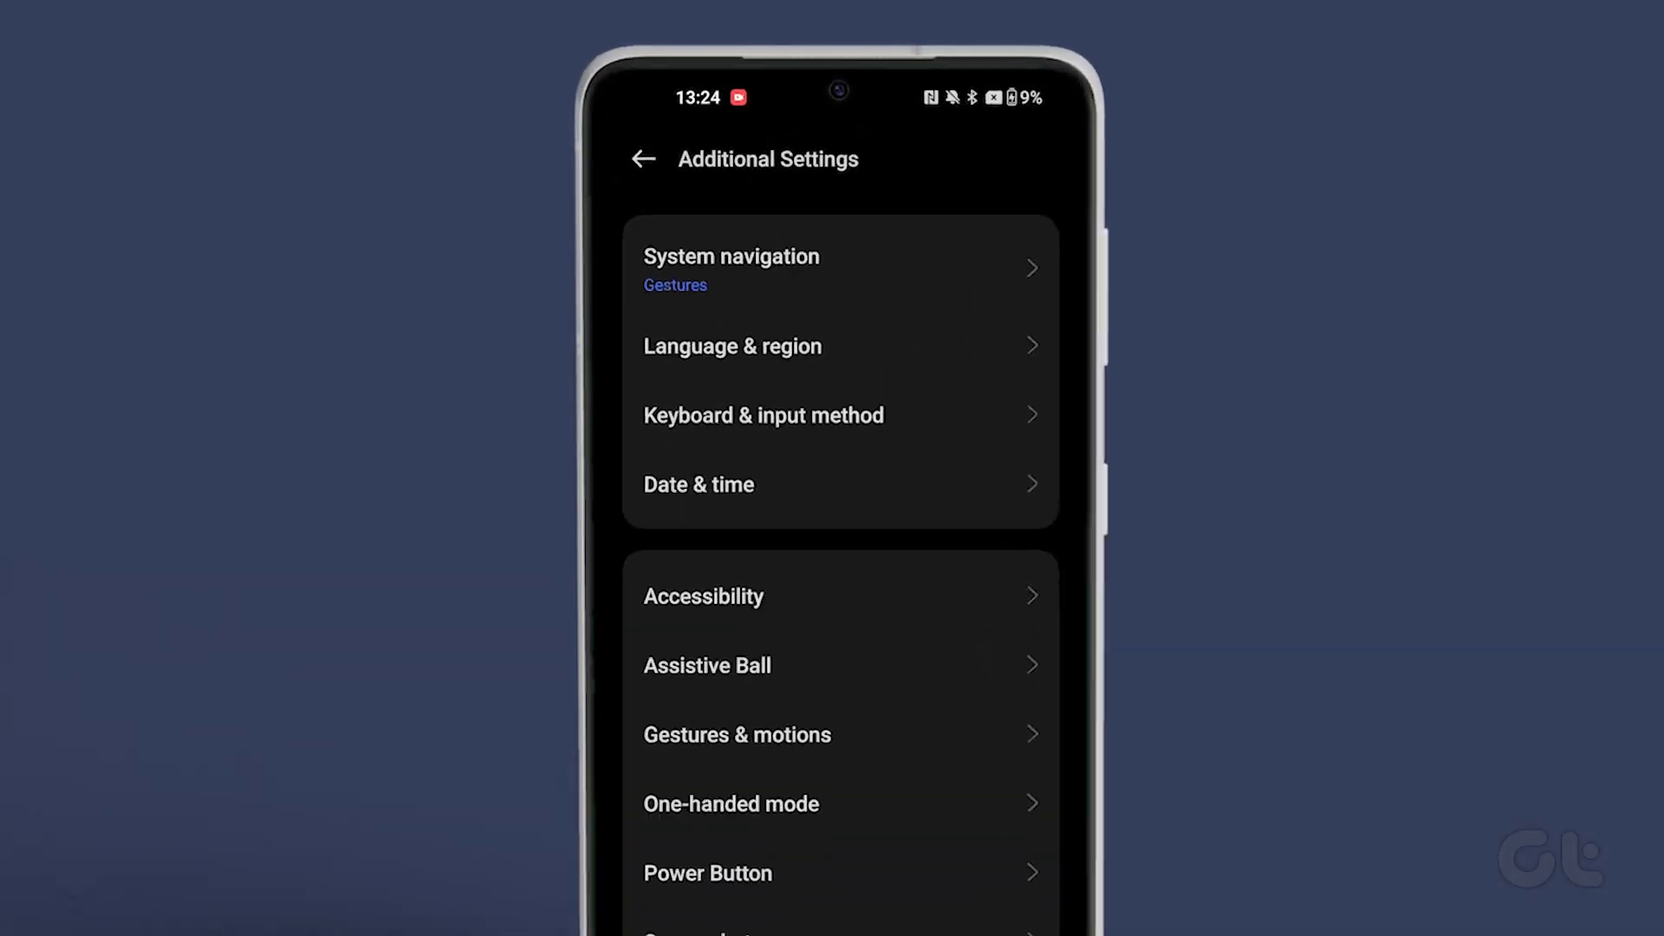
pyautogui.click(699, 485)
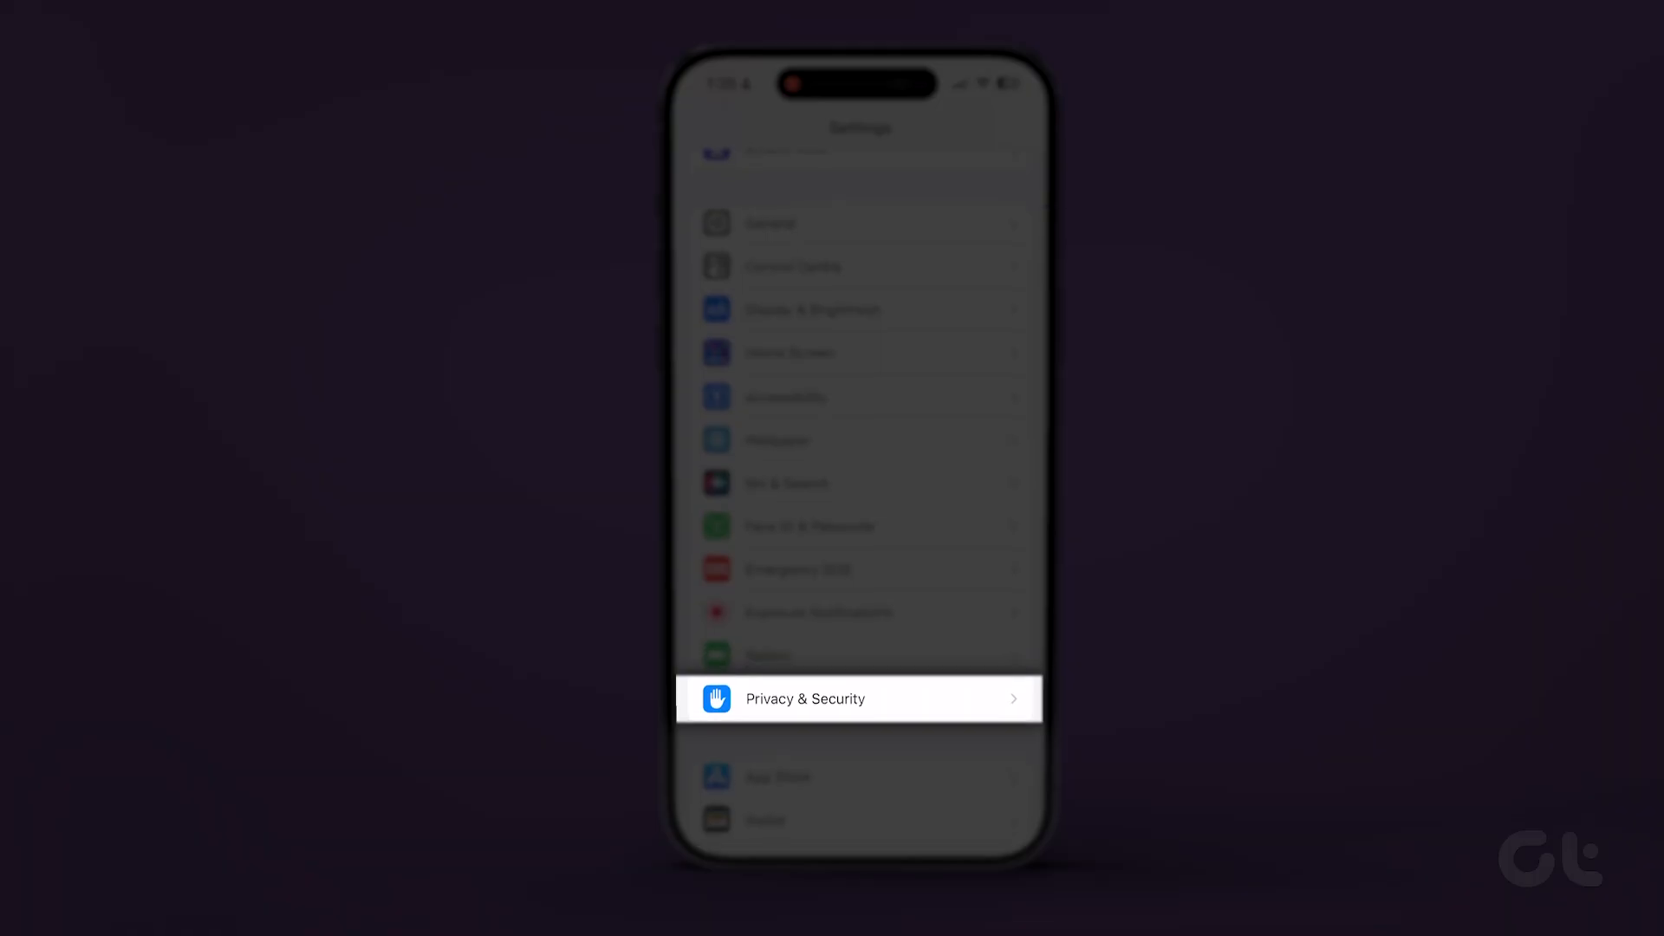
# Step: Turn on Setting Time Zone under Privacy & Security > Location Services > System Services
pyautogui.click(859, 699)
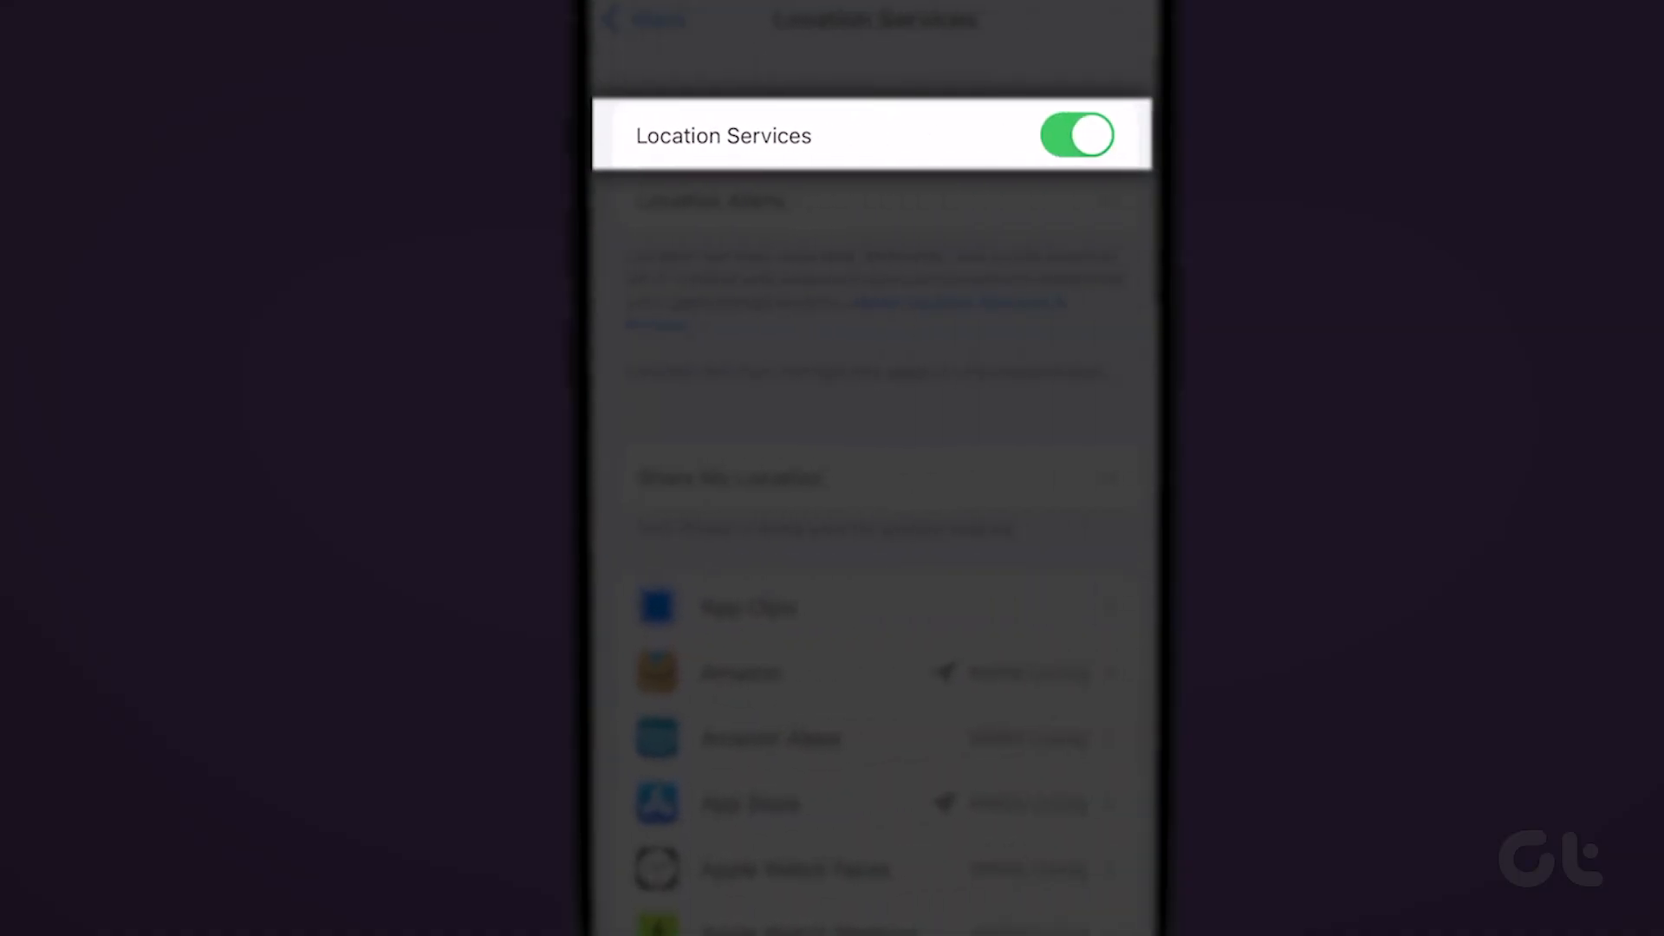
pyautogui.scroll(-3)
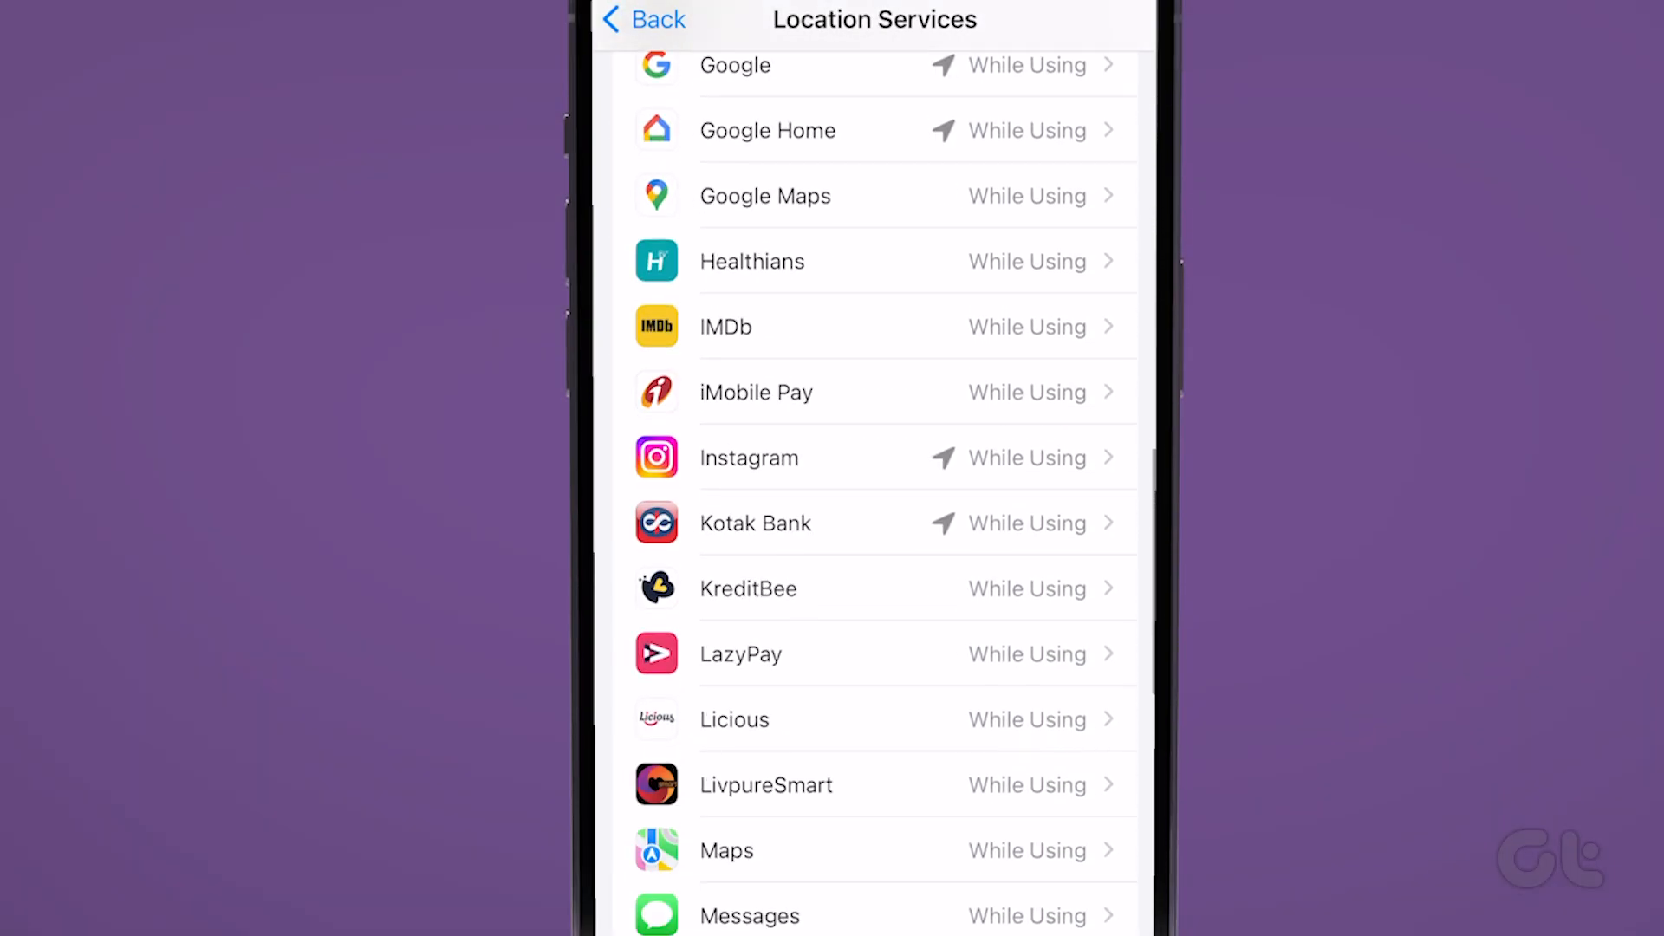
pyautogui.scroll(-3)
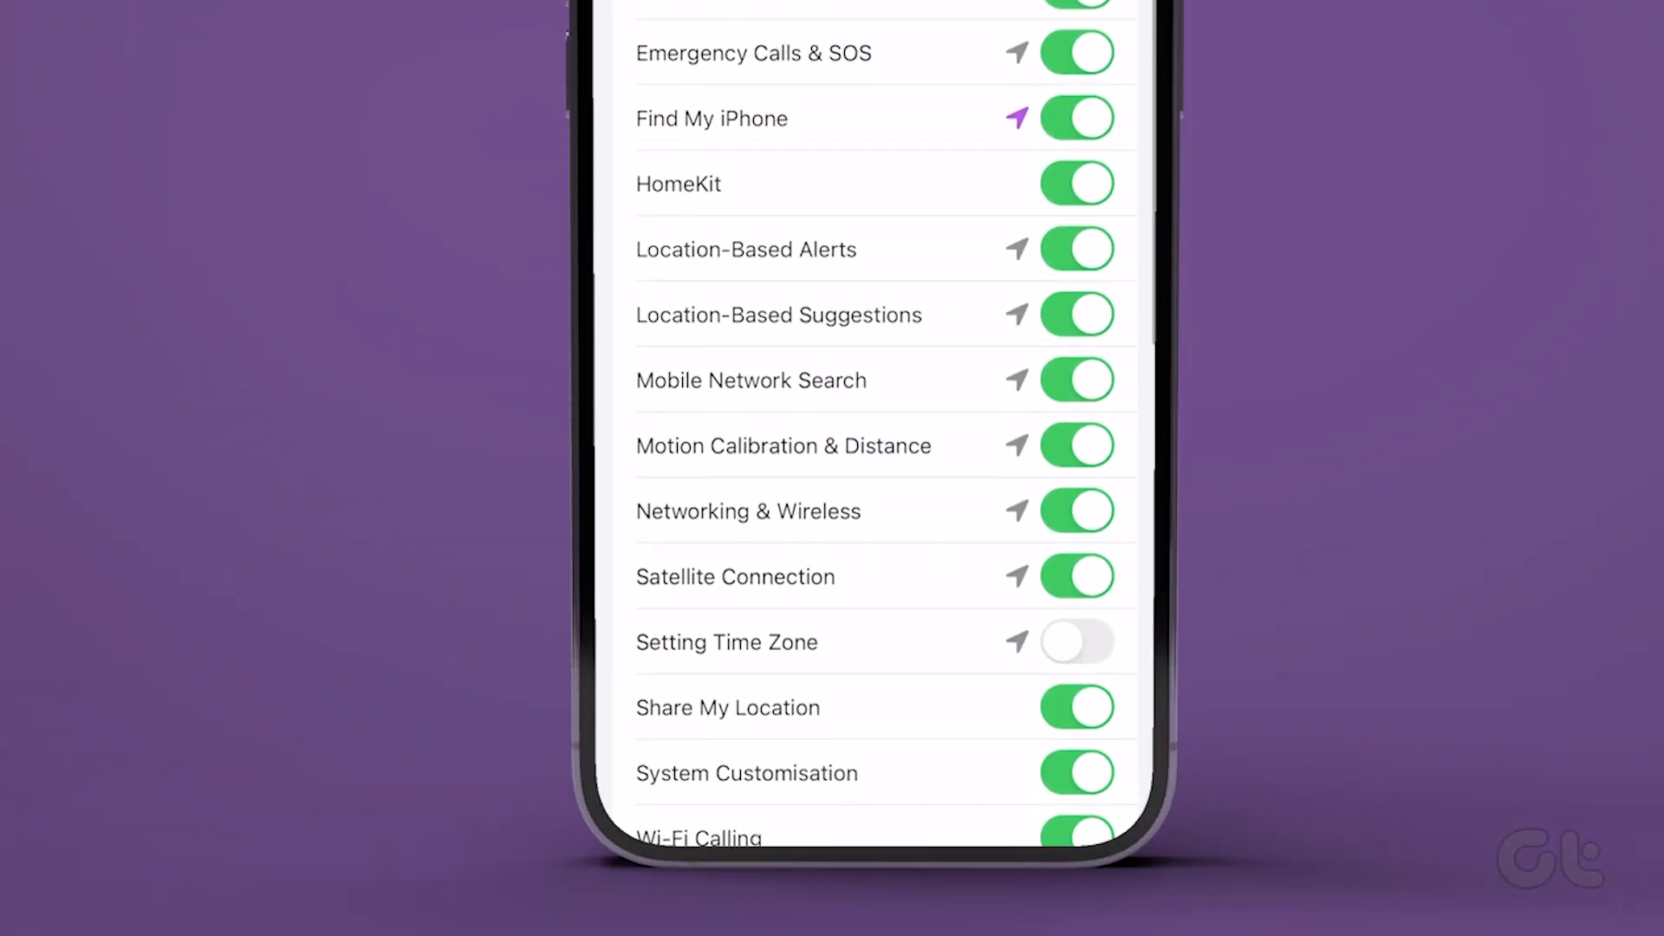
pyautogui.click(1075, 643)
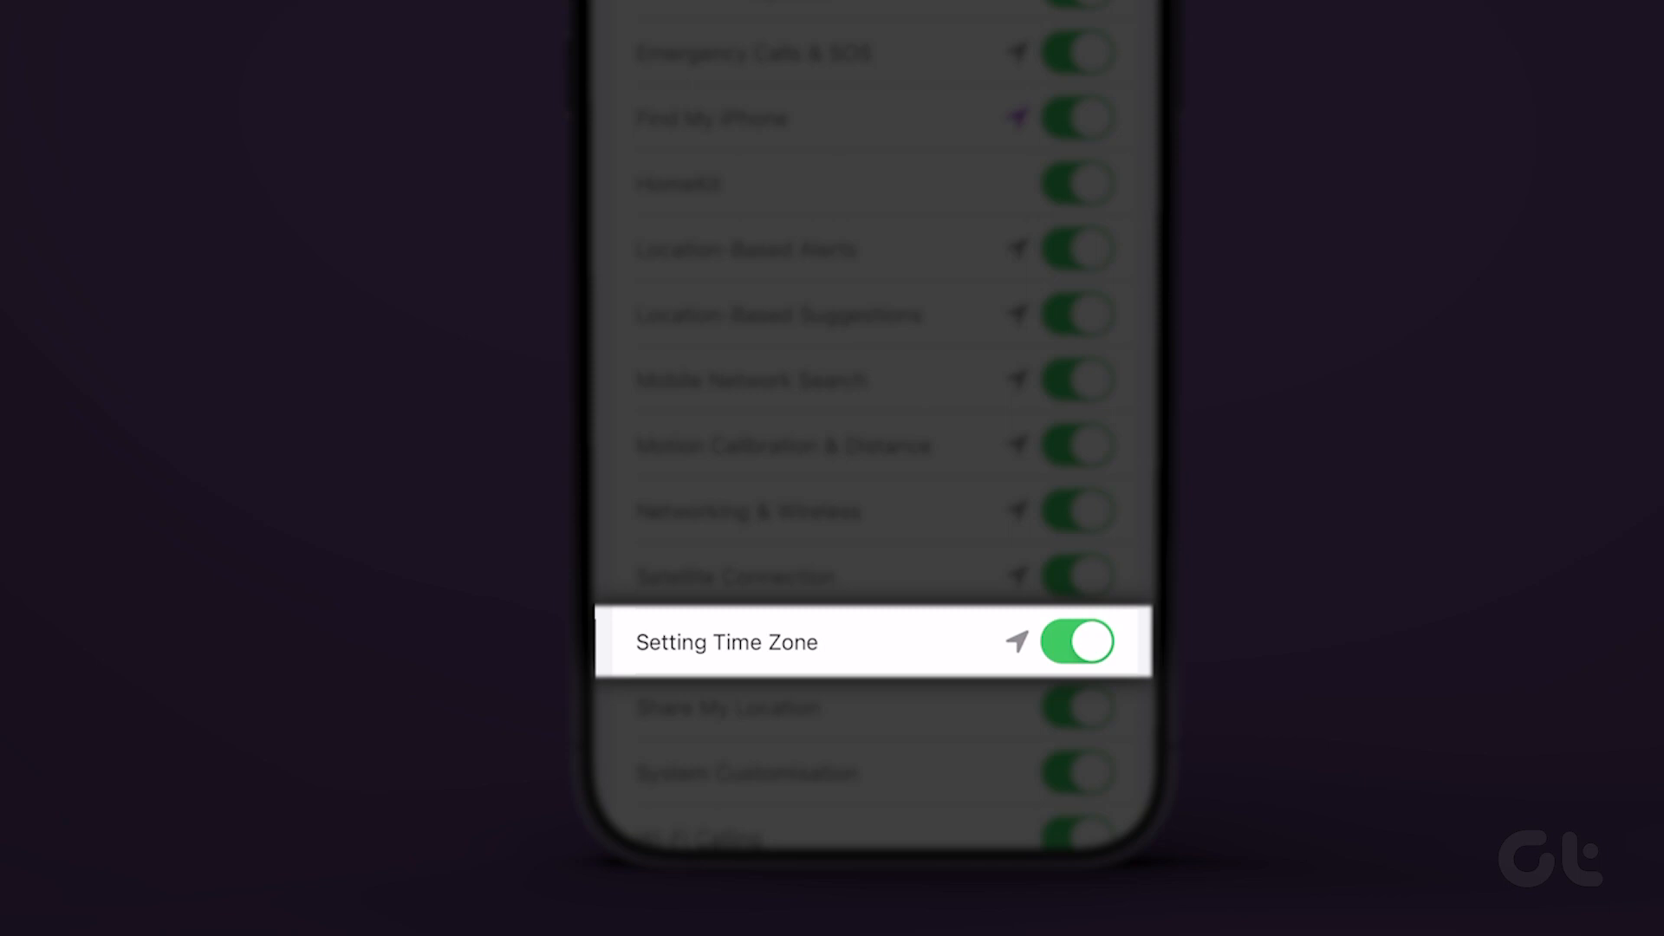
pyautogui.click(661, 152)
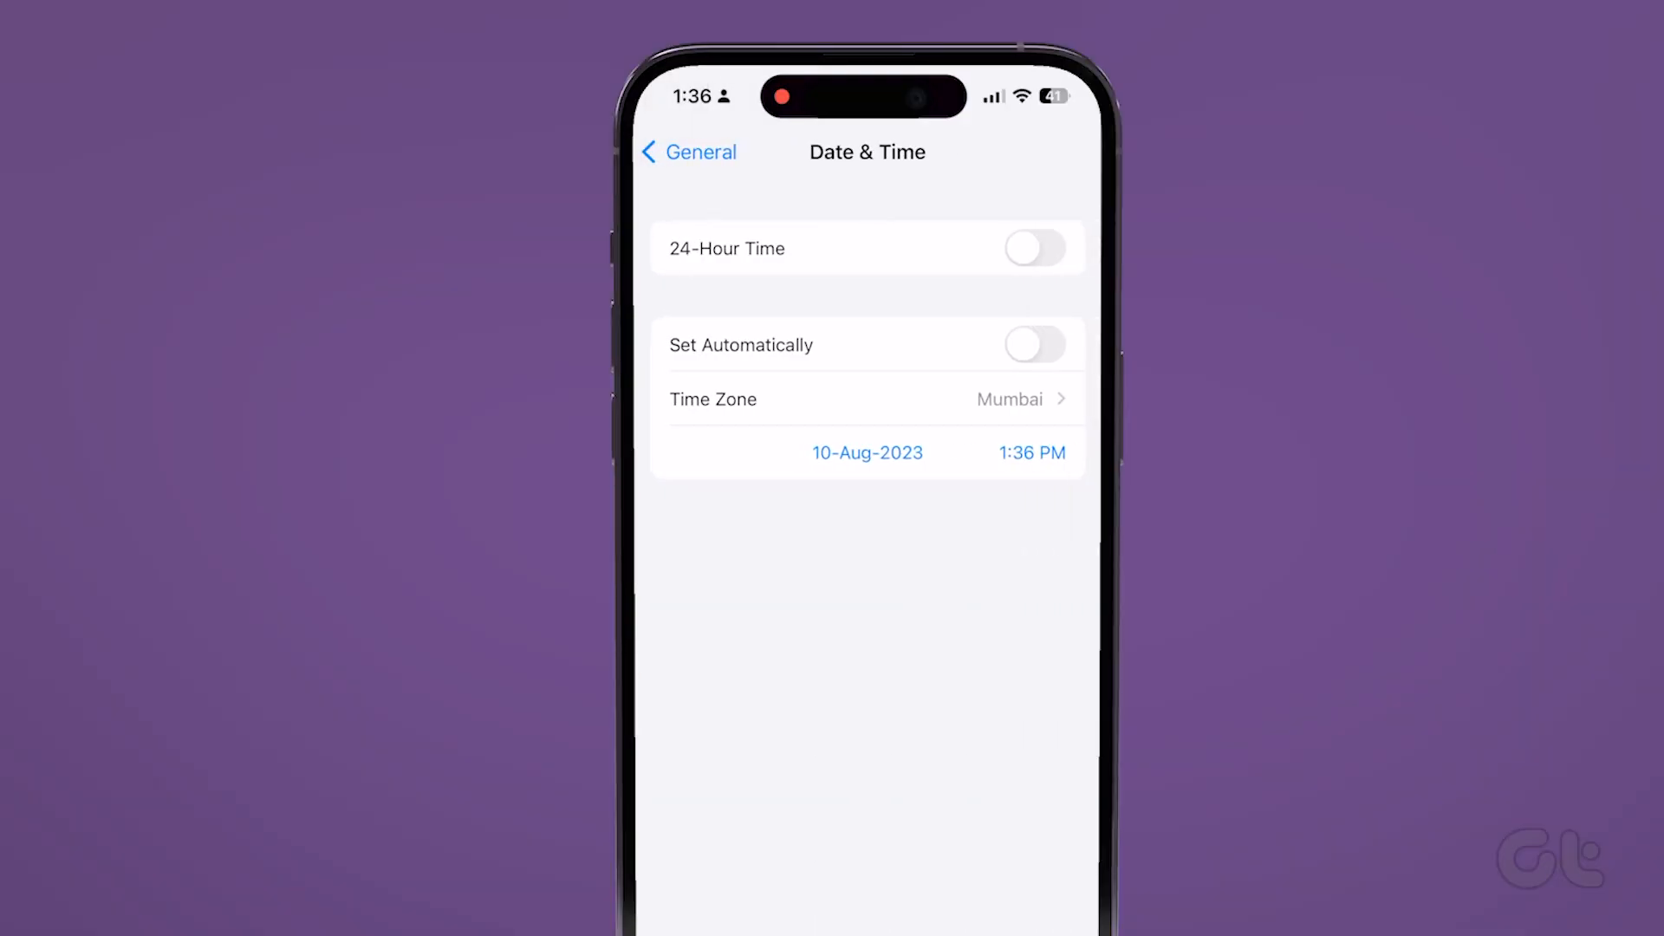
# Step: Toggle Set Automatically back on in General > Date & Time
pyautogui.click(1036, 345)
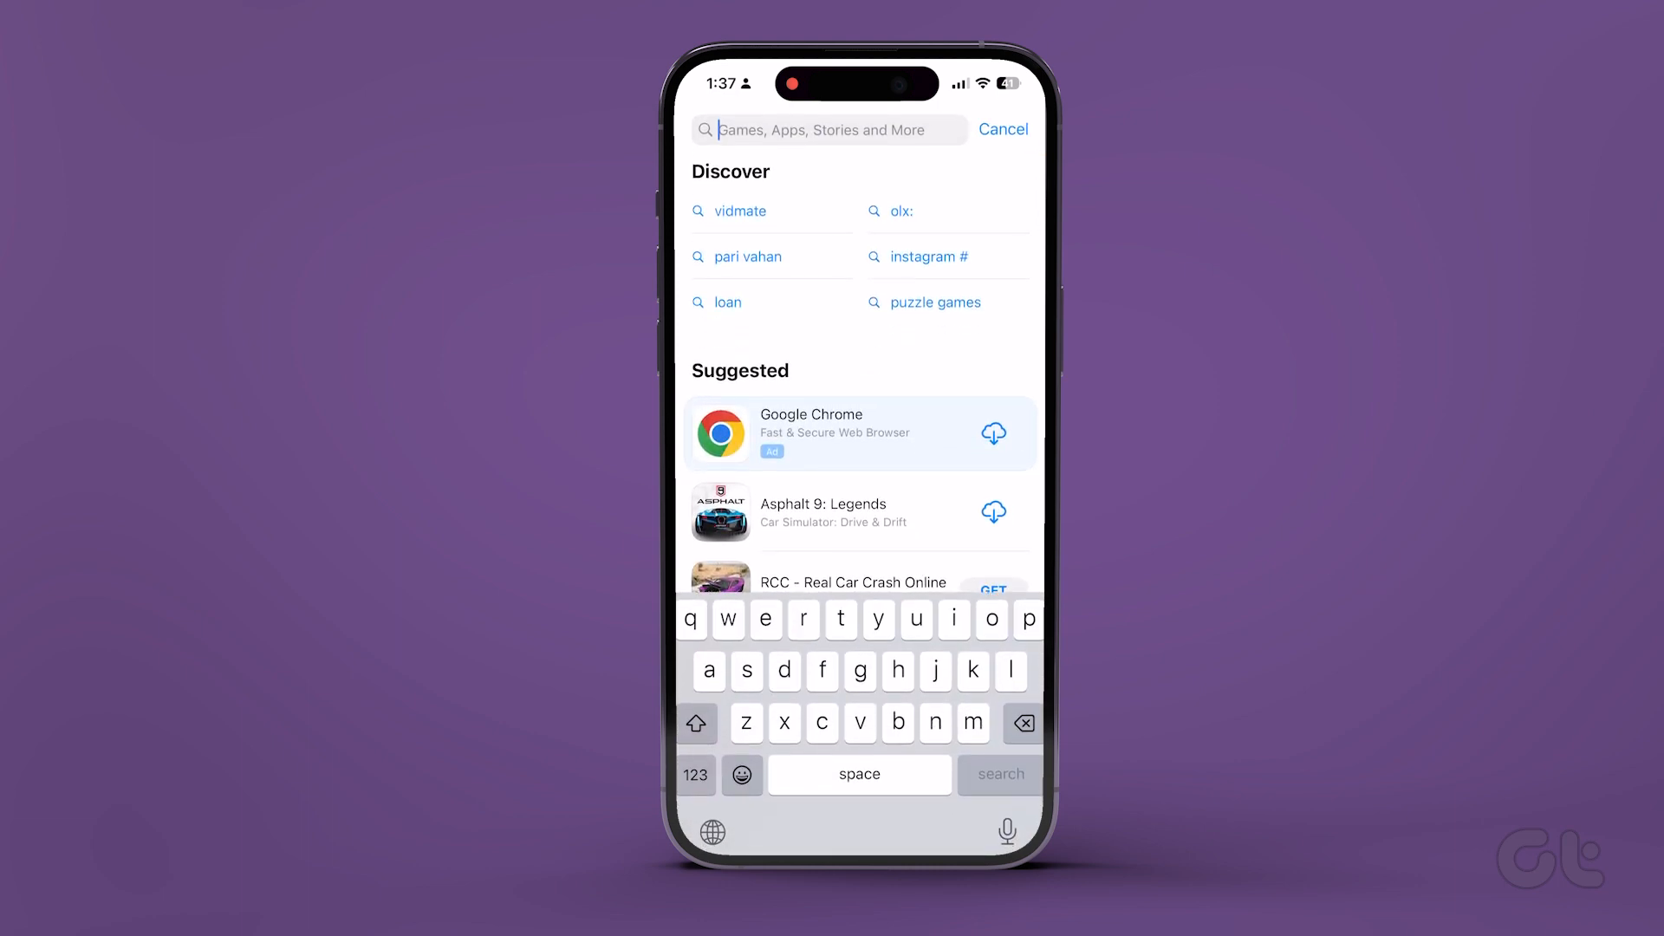
# Step: Enter 'whatsapp' in the App Store search field and run the search
pyautogui.write('whatsapp')
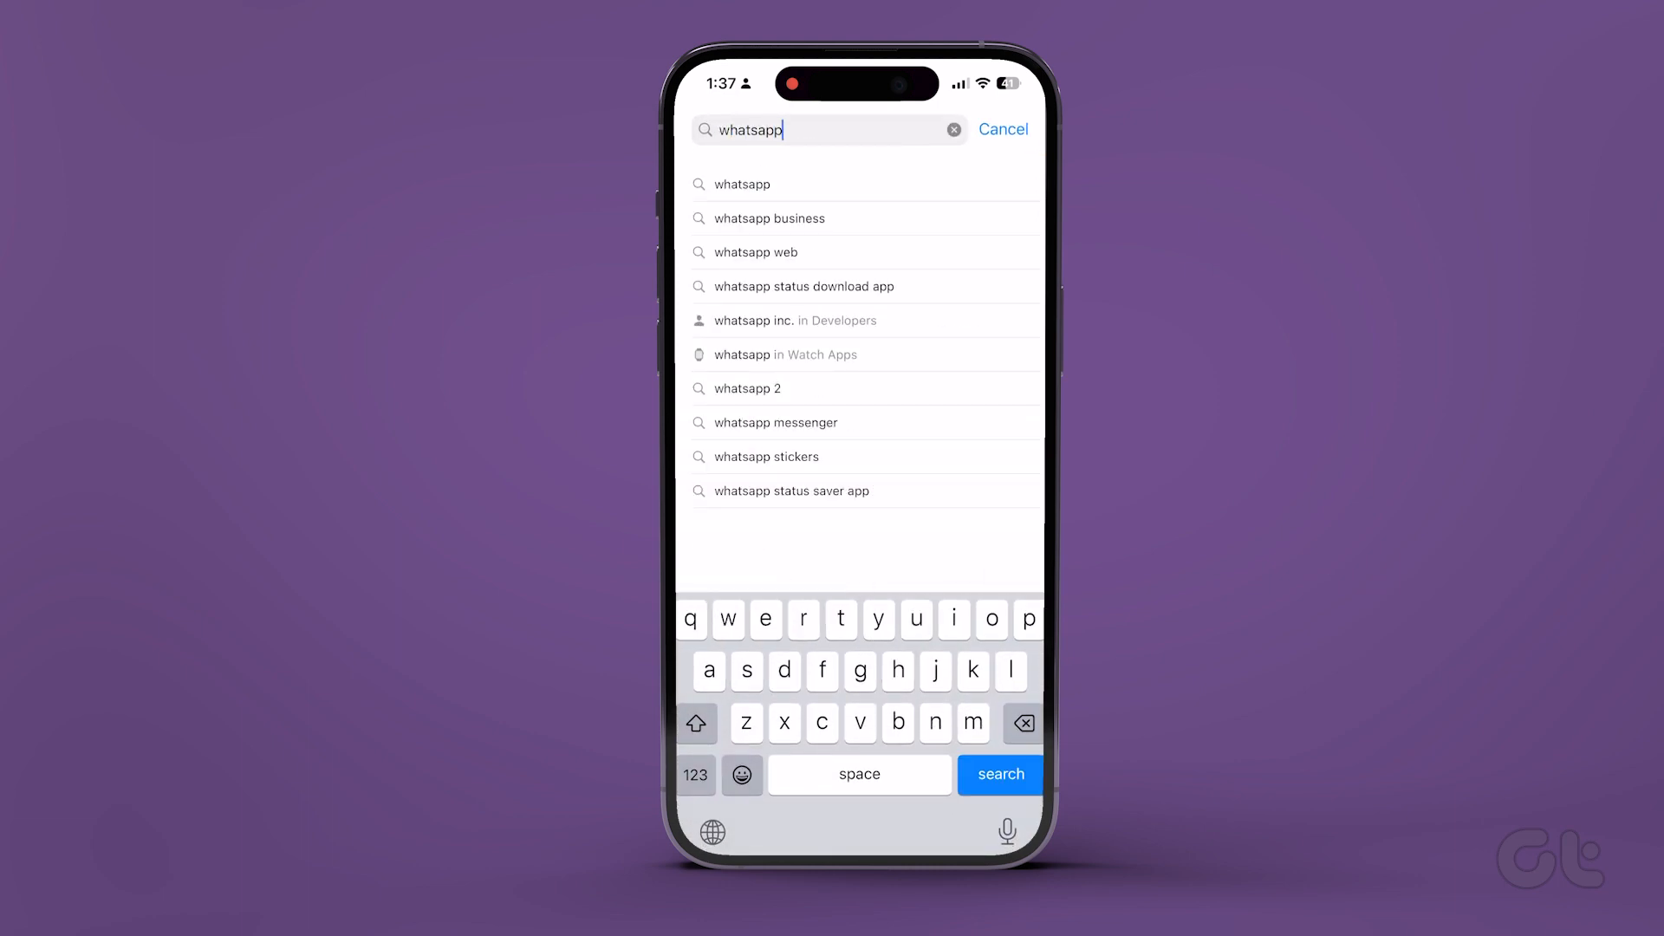
pyautogui.click(1000, 774)
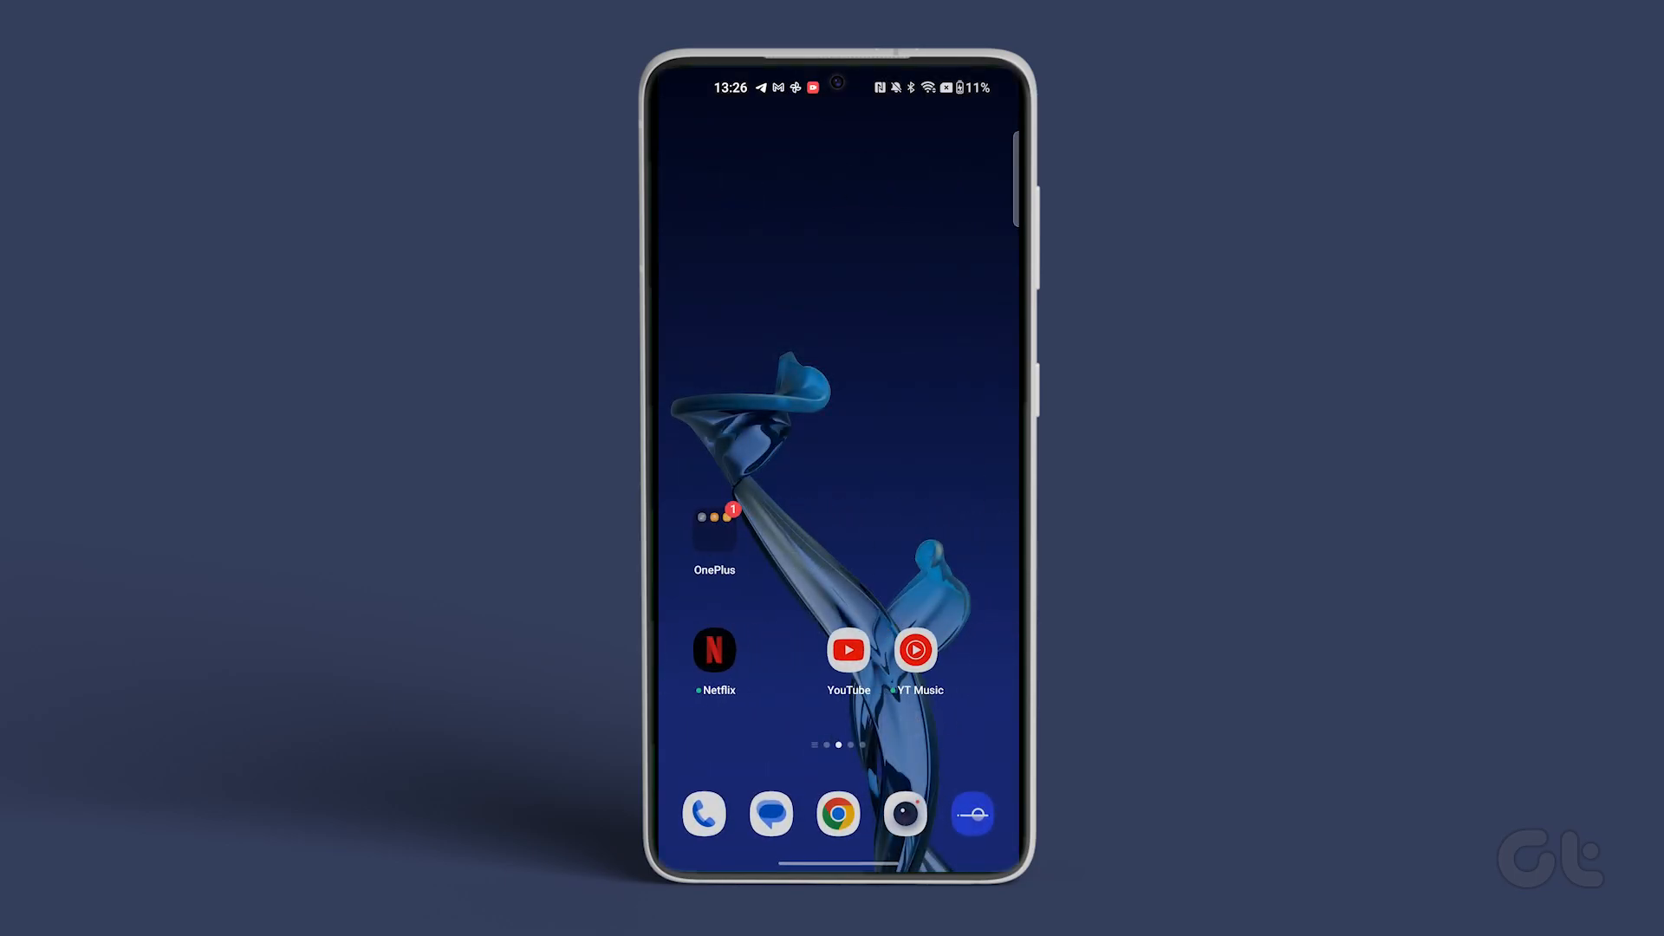
# Step: Swipe to WhatsApp's home screen page, long-press its icon and choose Uninstall
pyautogui.hscroll(-3)
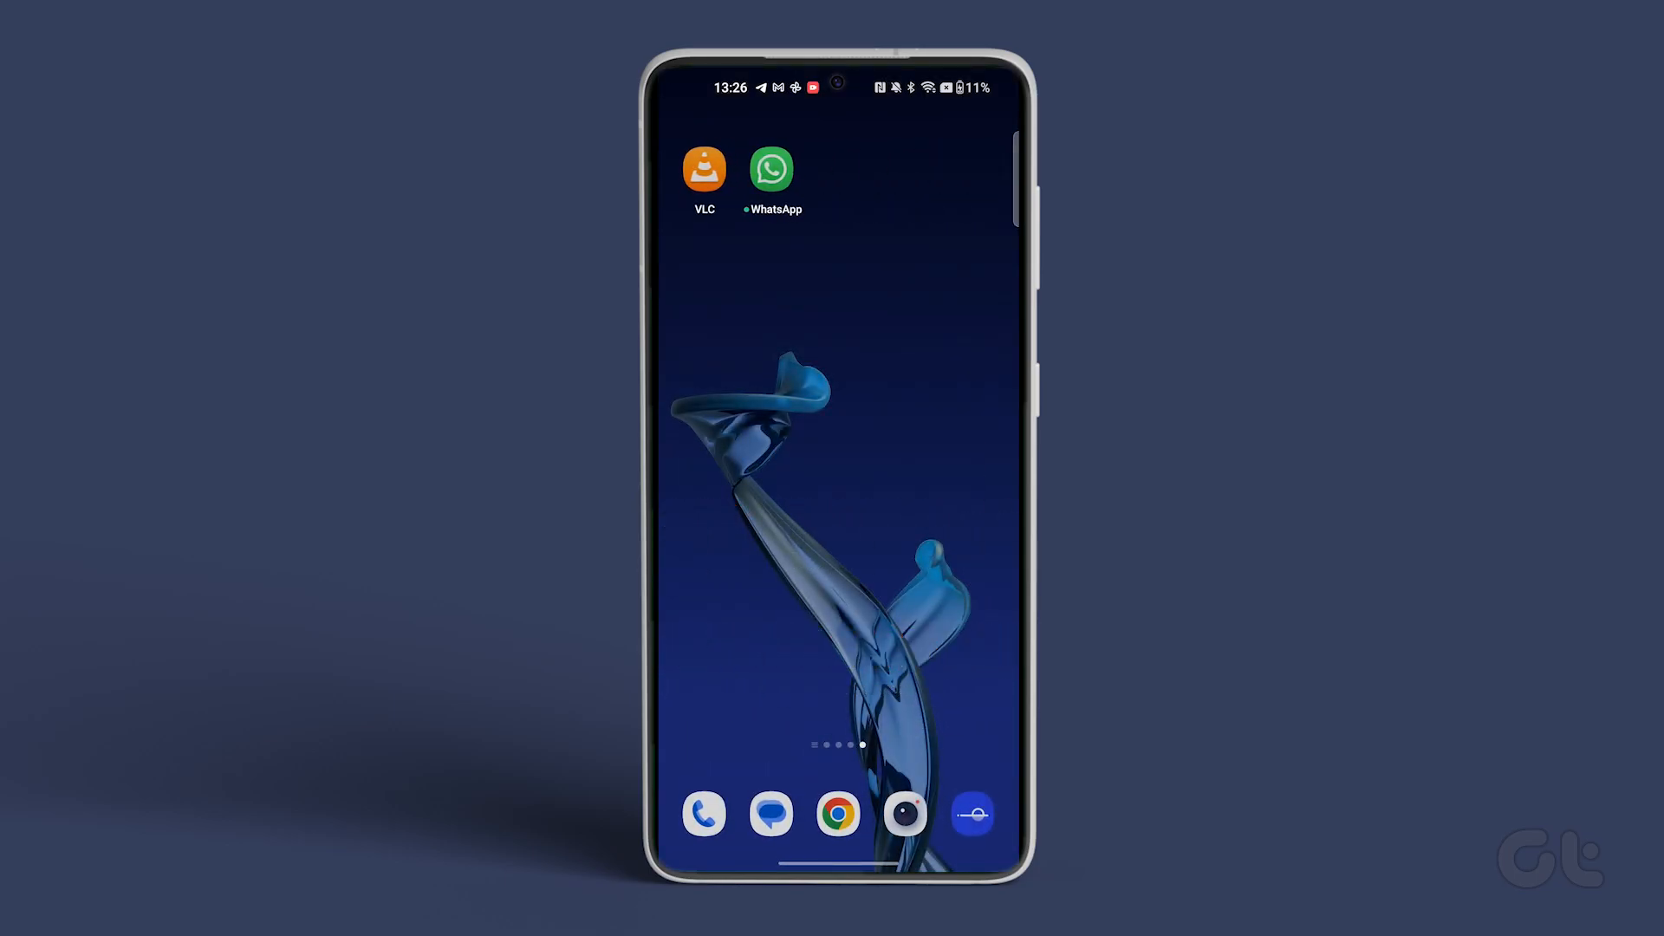
pyautogui.click(771, 169)
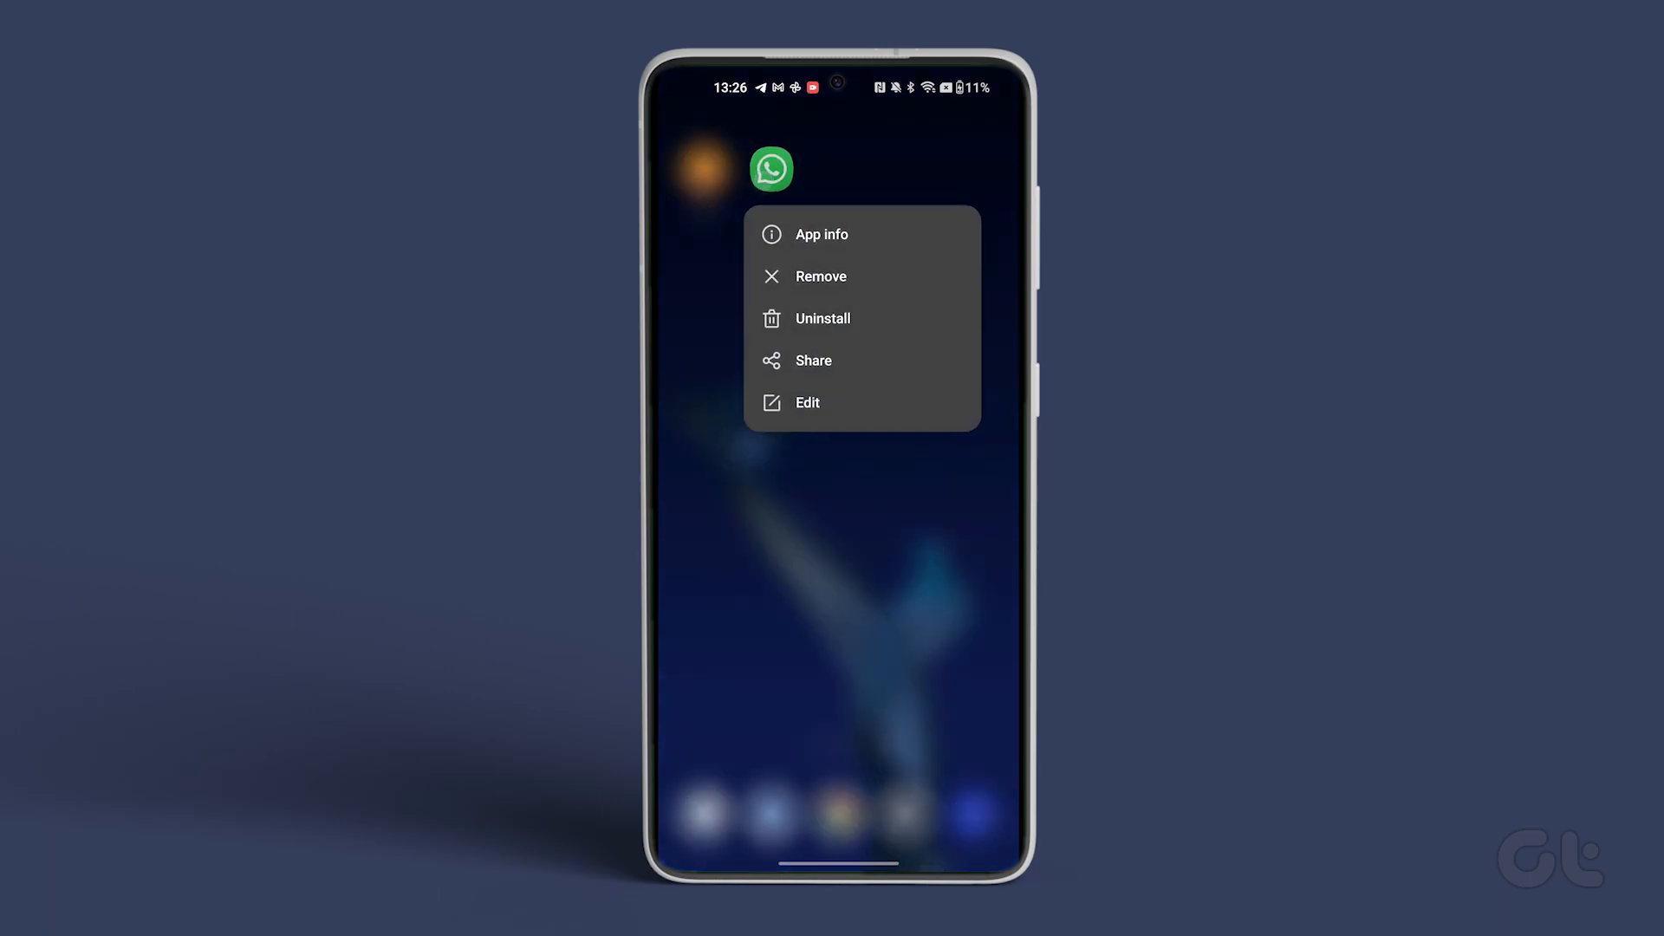
pyautogui.click(822, 318)
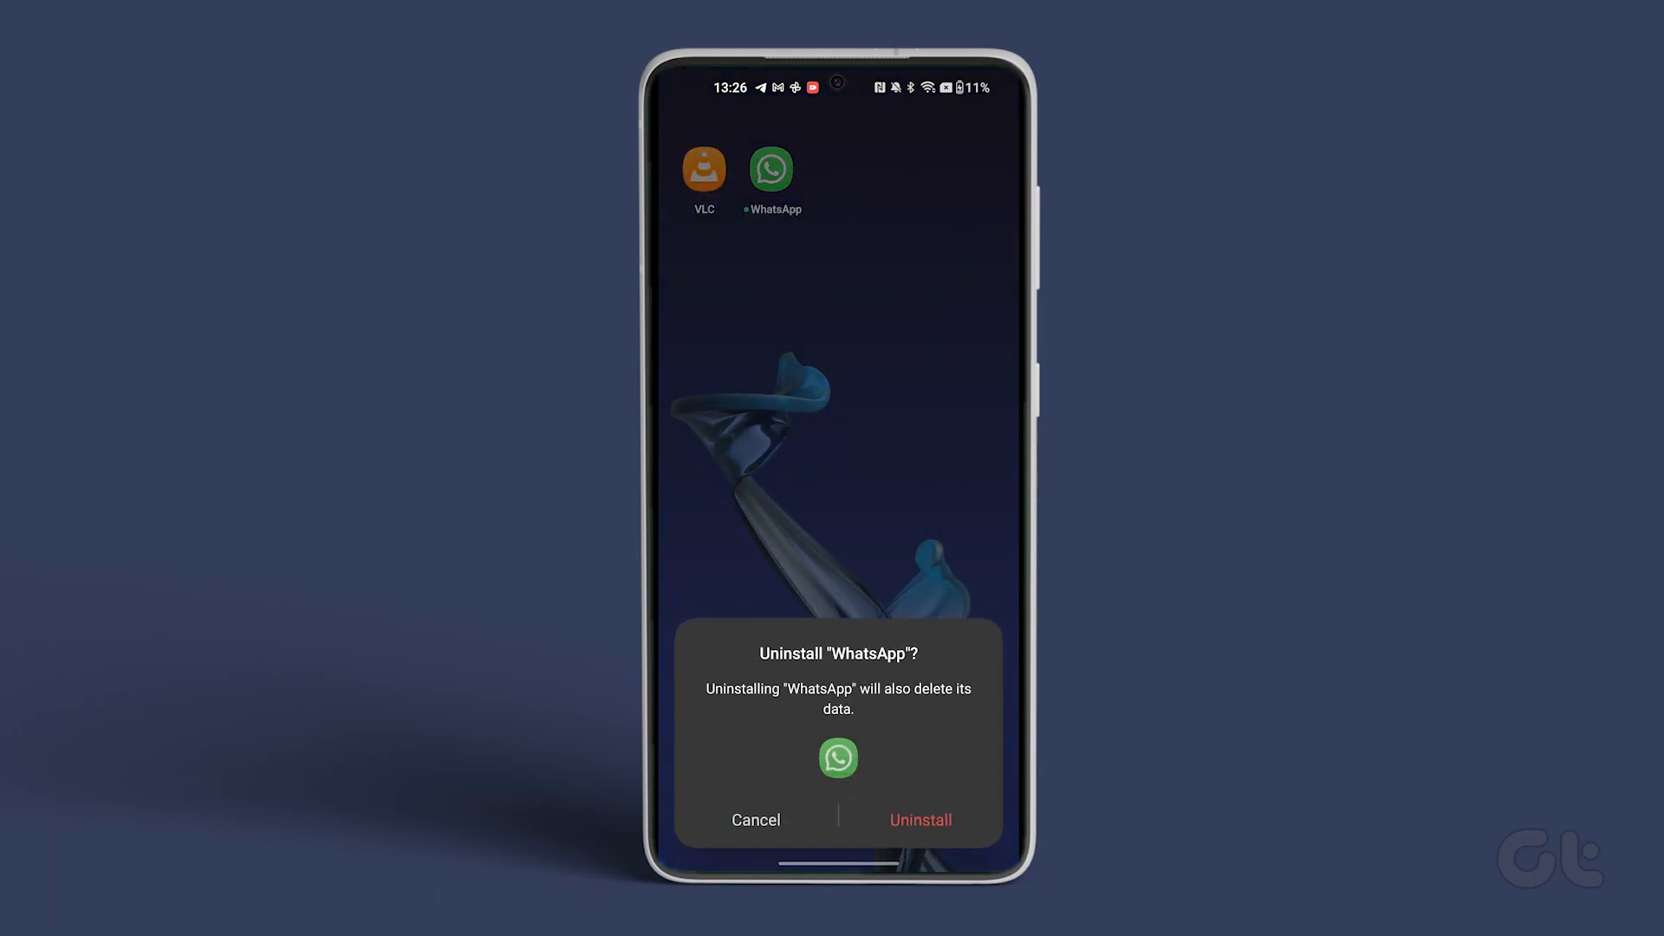